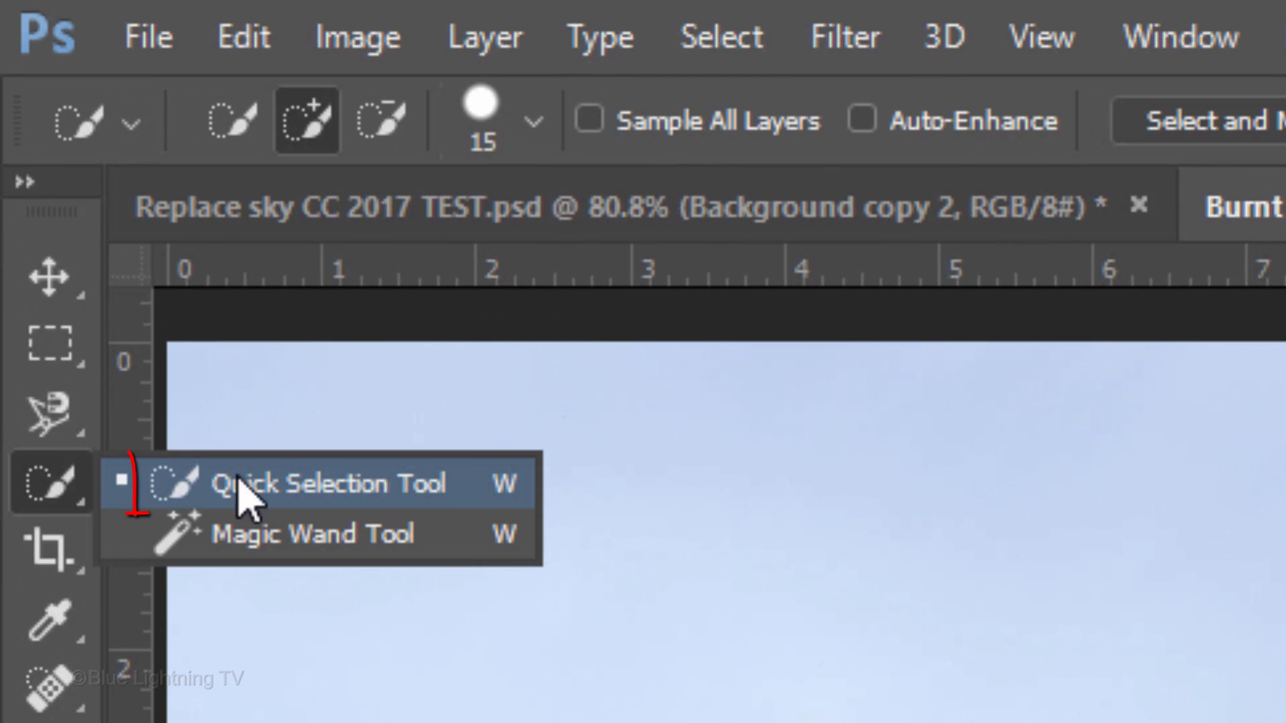
pyautogui.moveTo(320, 496)
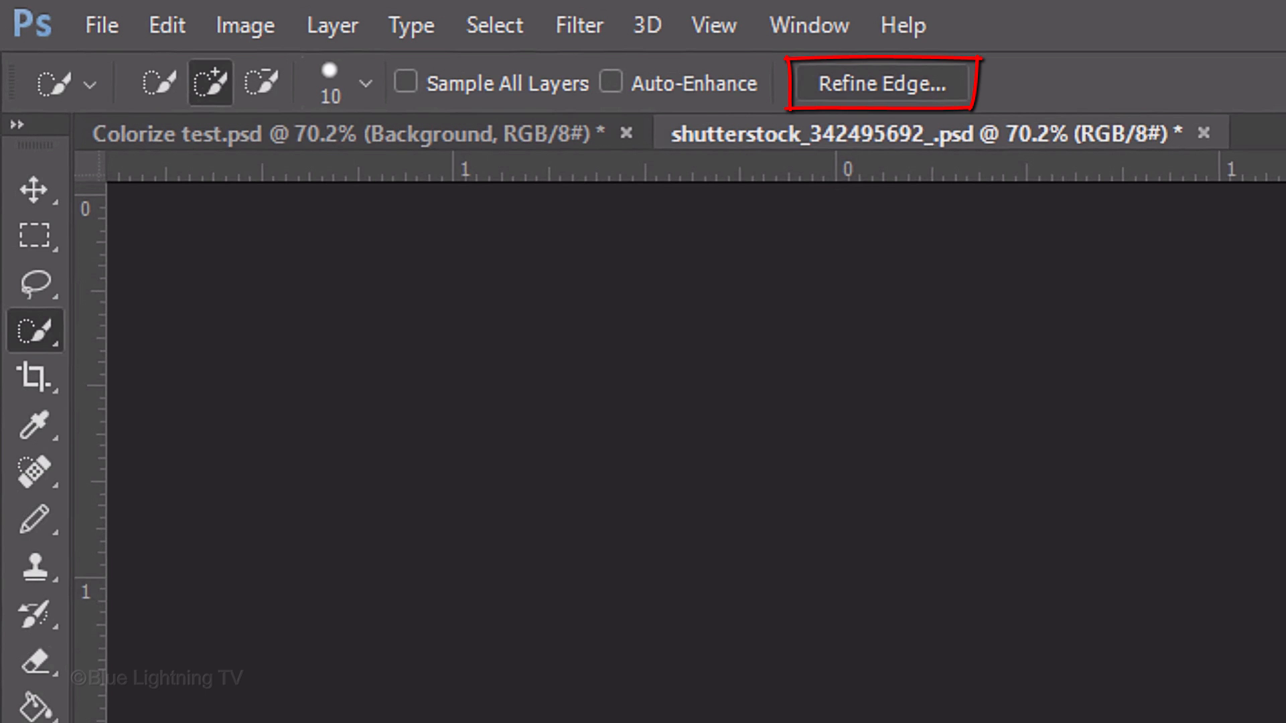
# Step: Enter the Select and Mask workspace from the Select menu for the trees-and-grass selection
pyautogui.click(418, 23)
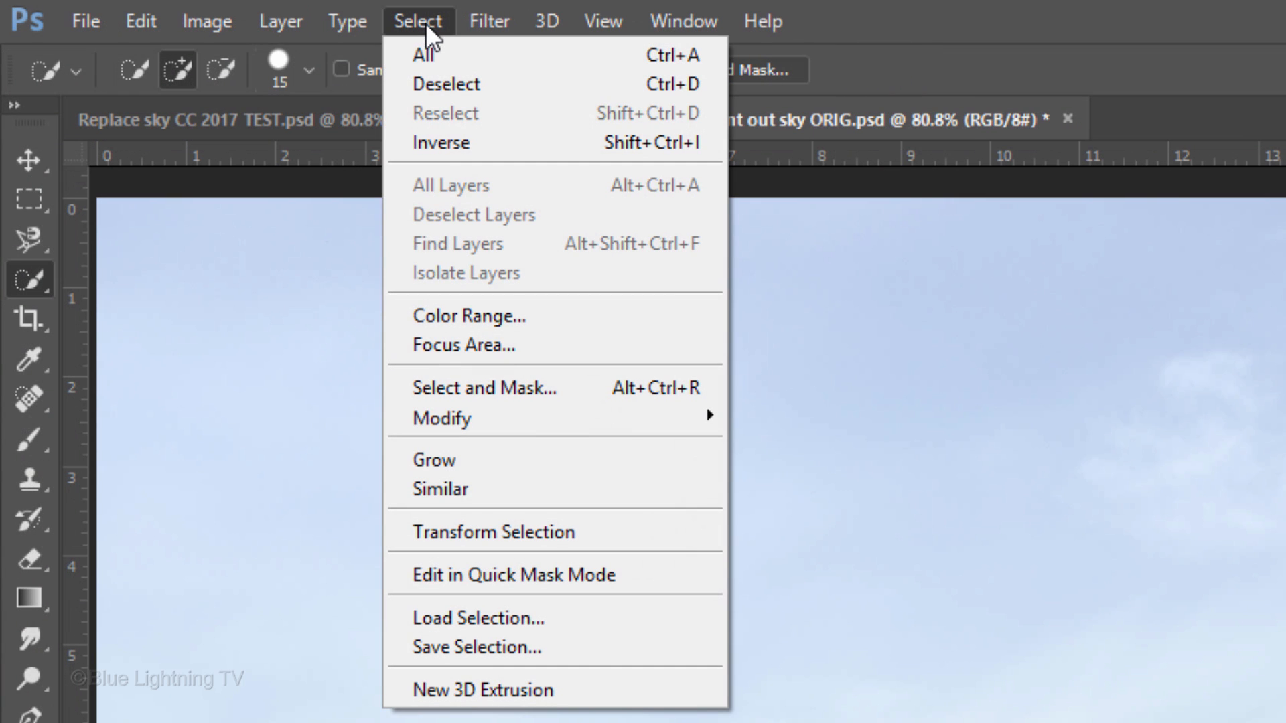
pyautogui.moveTo(476, 394)
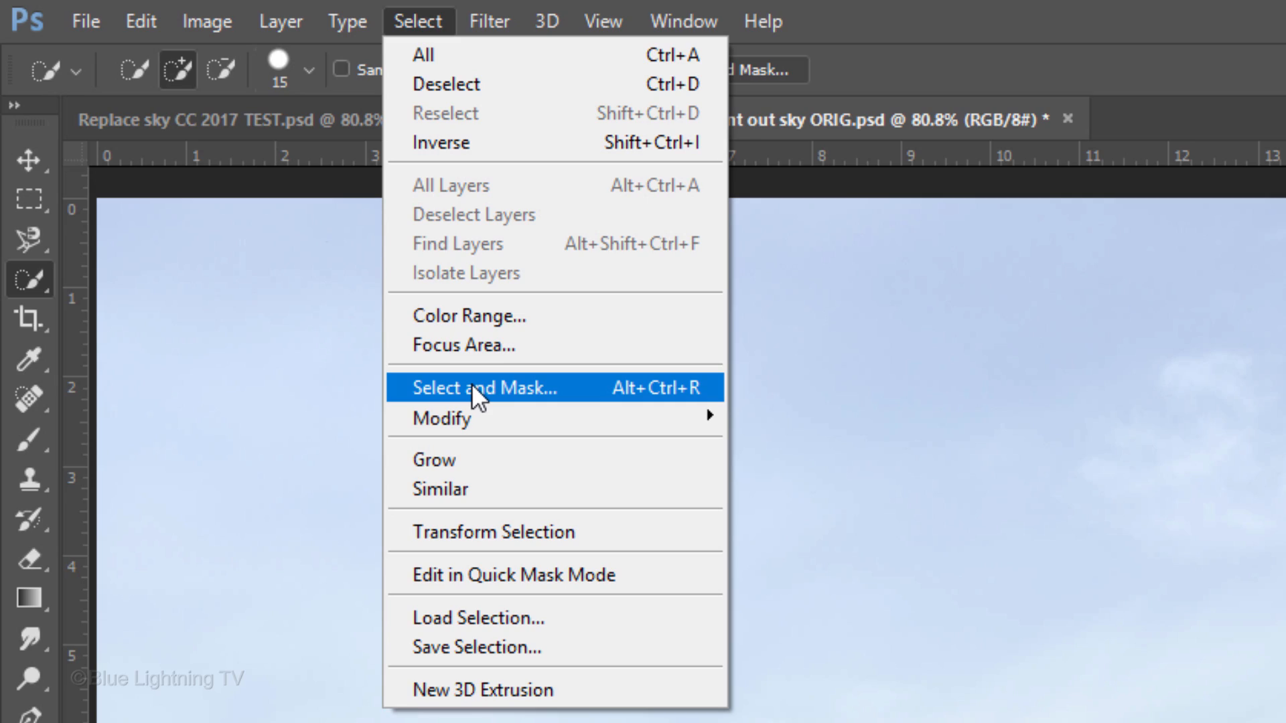
pyautogui.click(478, 387)
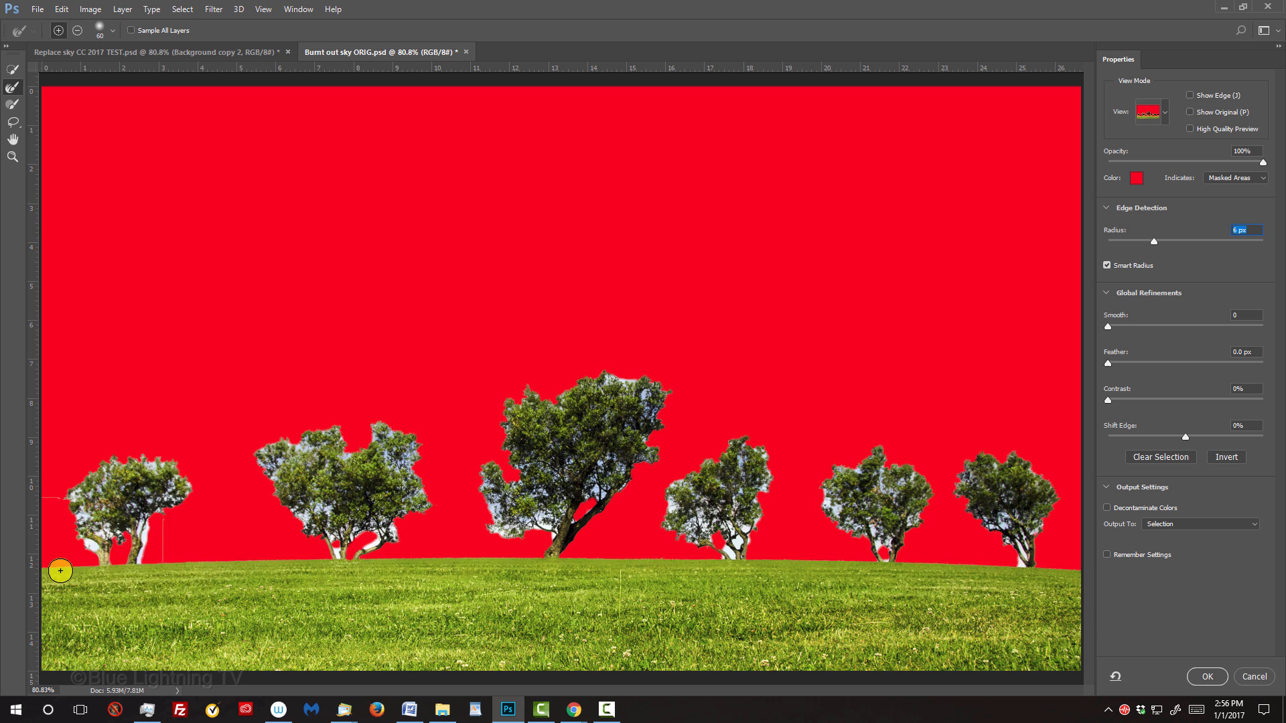
# Step: Enable Decontaminate Colors, output to a New Layer with Layer Mask, and apply the selection
pyautogui.press('[')
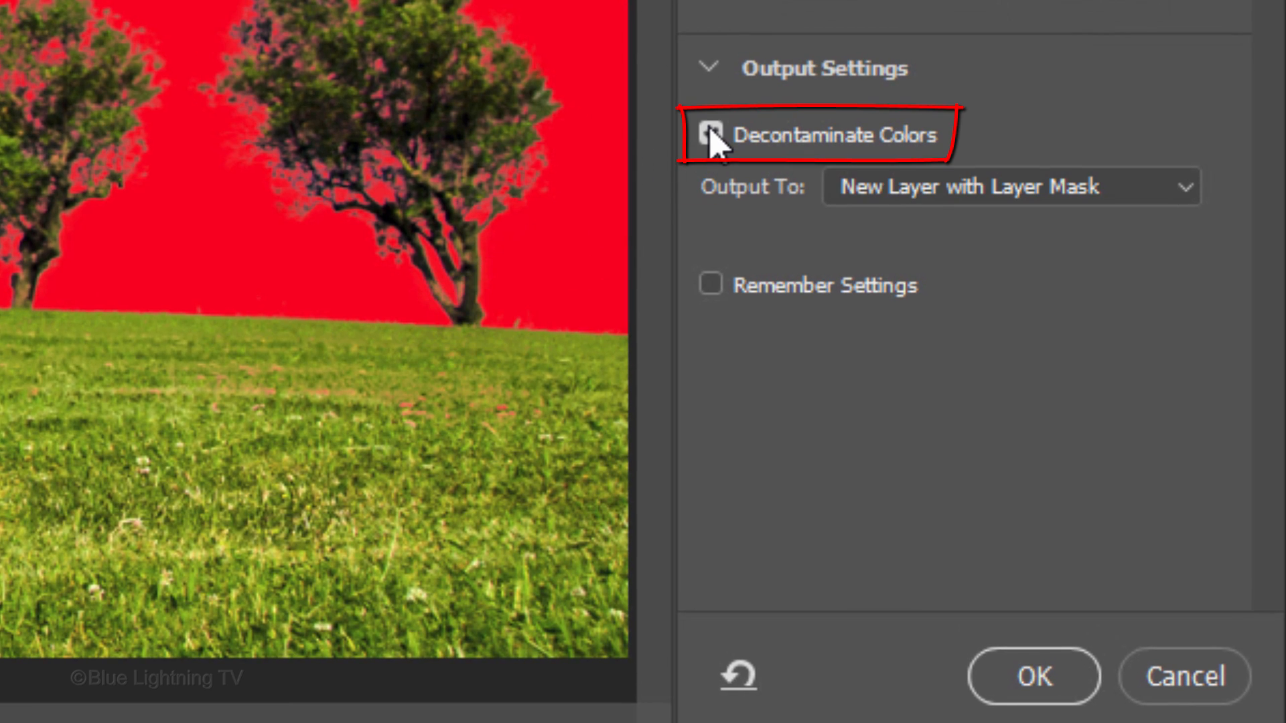
pyautogui.click(710, 134)
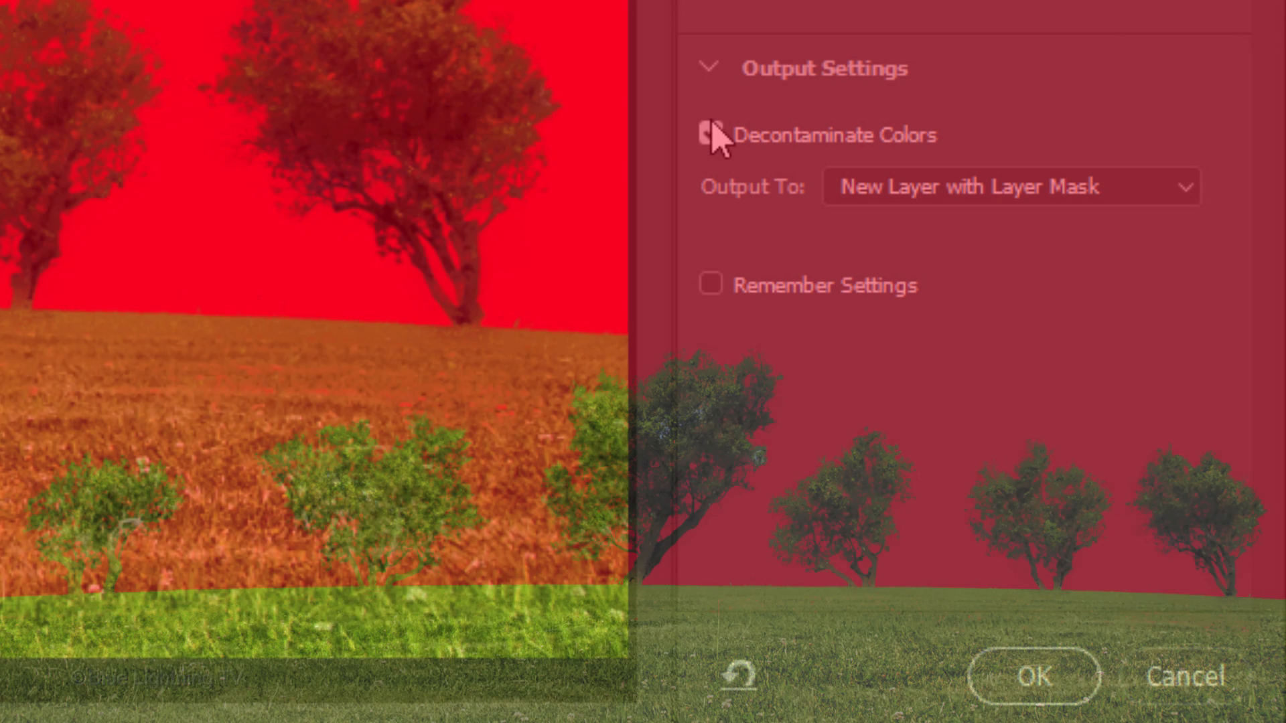
pyautogui.click(1010, 187)
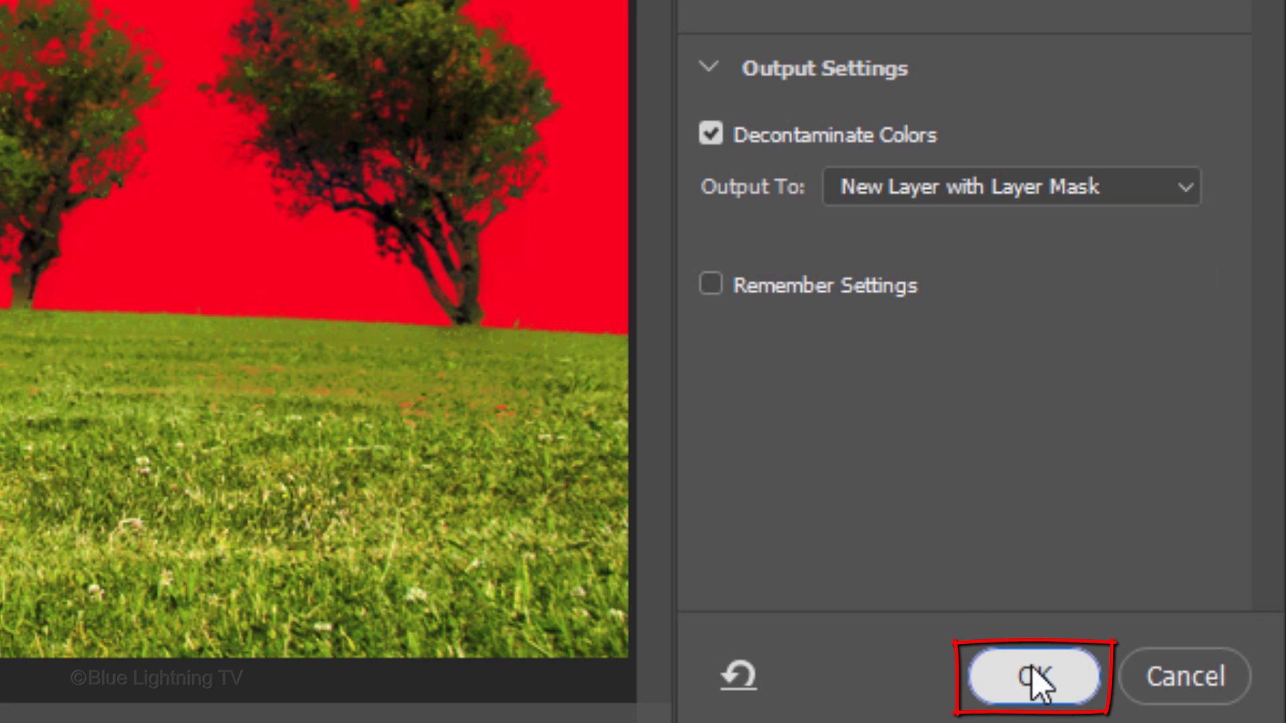
pyautogui.click(1031, 675)
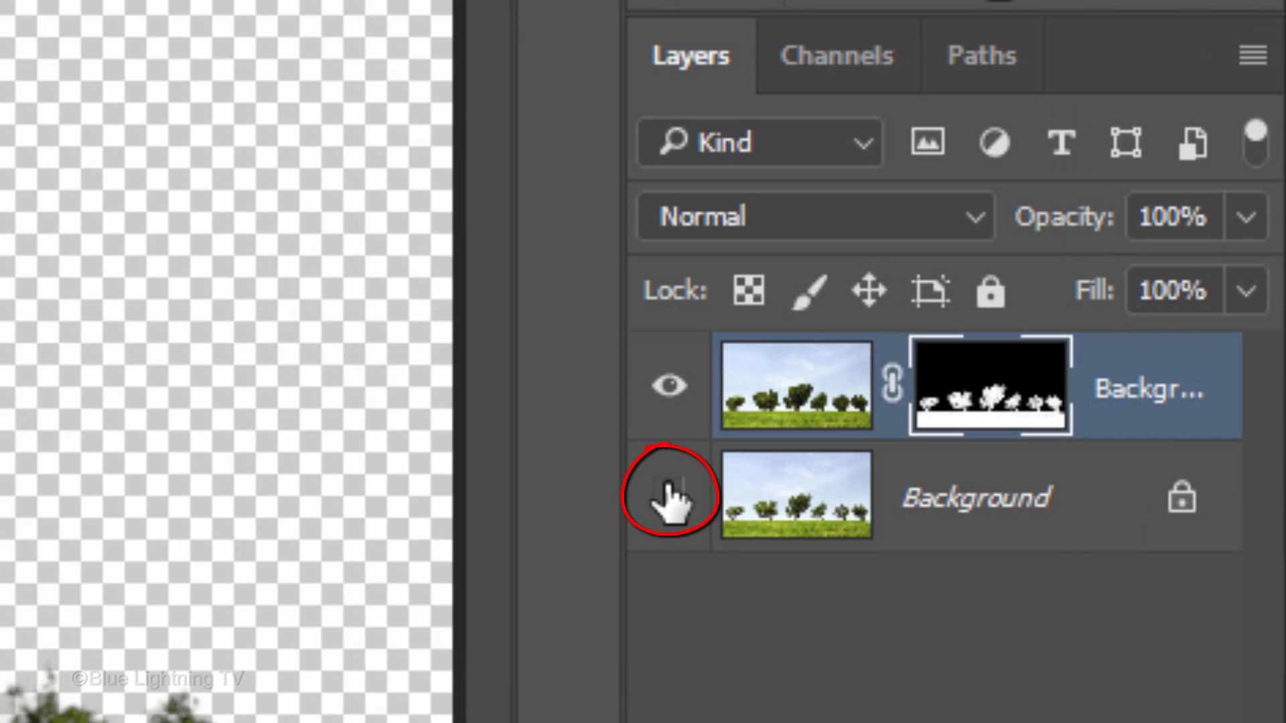
# Step: Show the Background layer again, target the copy's pixels, and make the Gradient Tool active
pyautogui.click(670, 496)
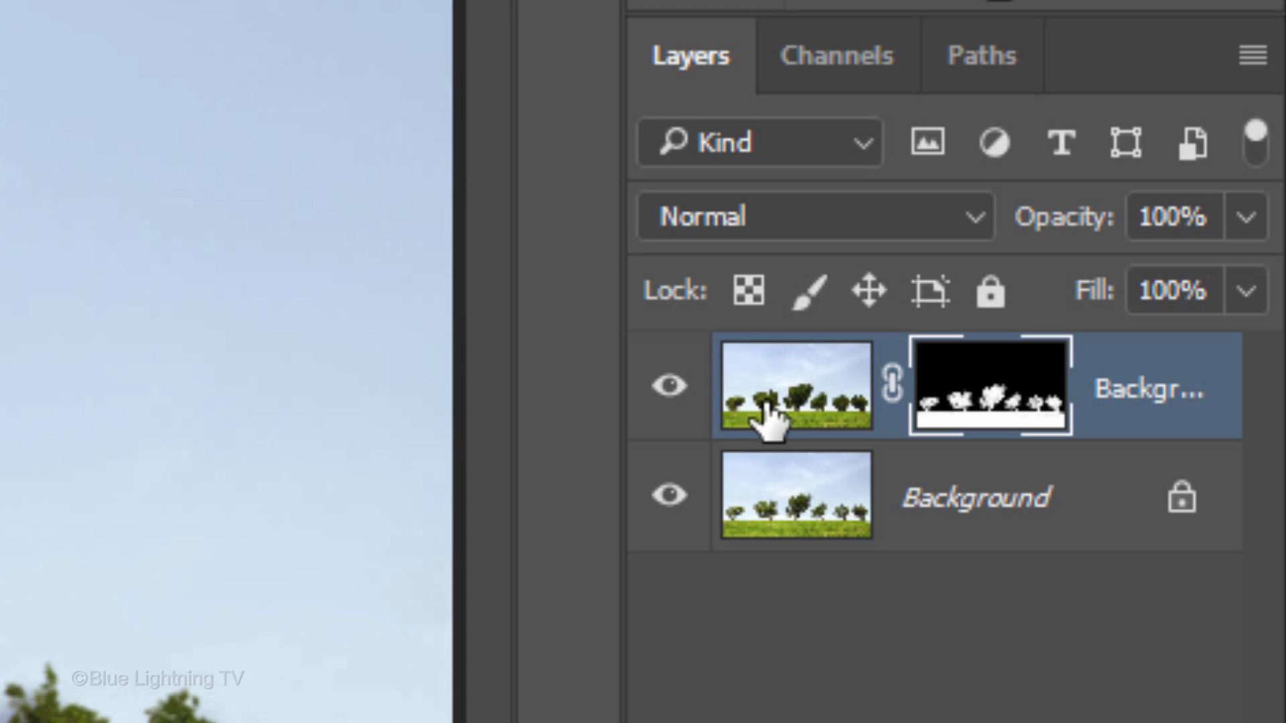
pyautogui.click(795, 386)
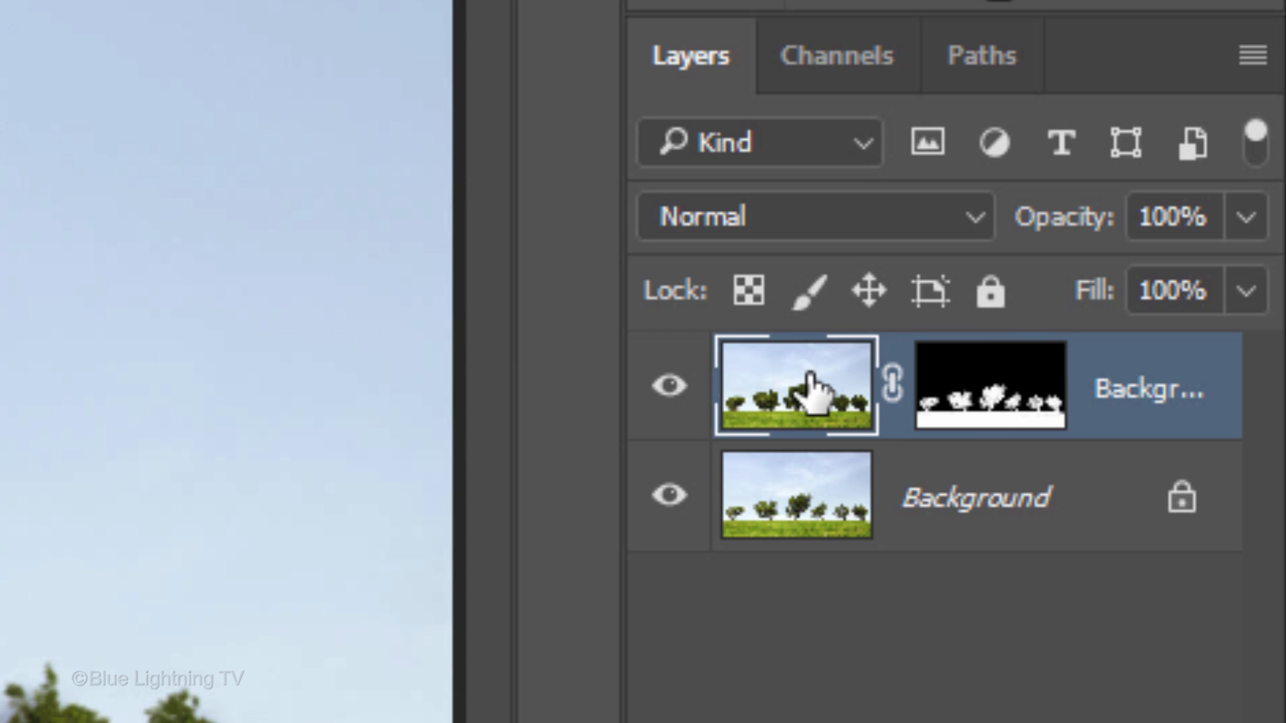
pyautogui.click(60, 287)
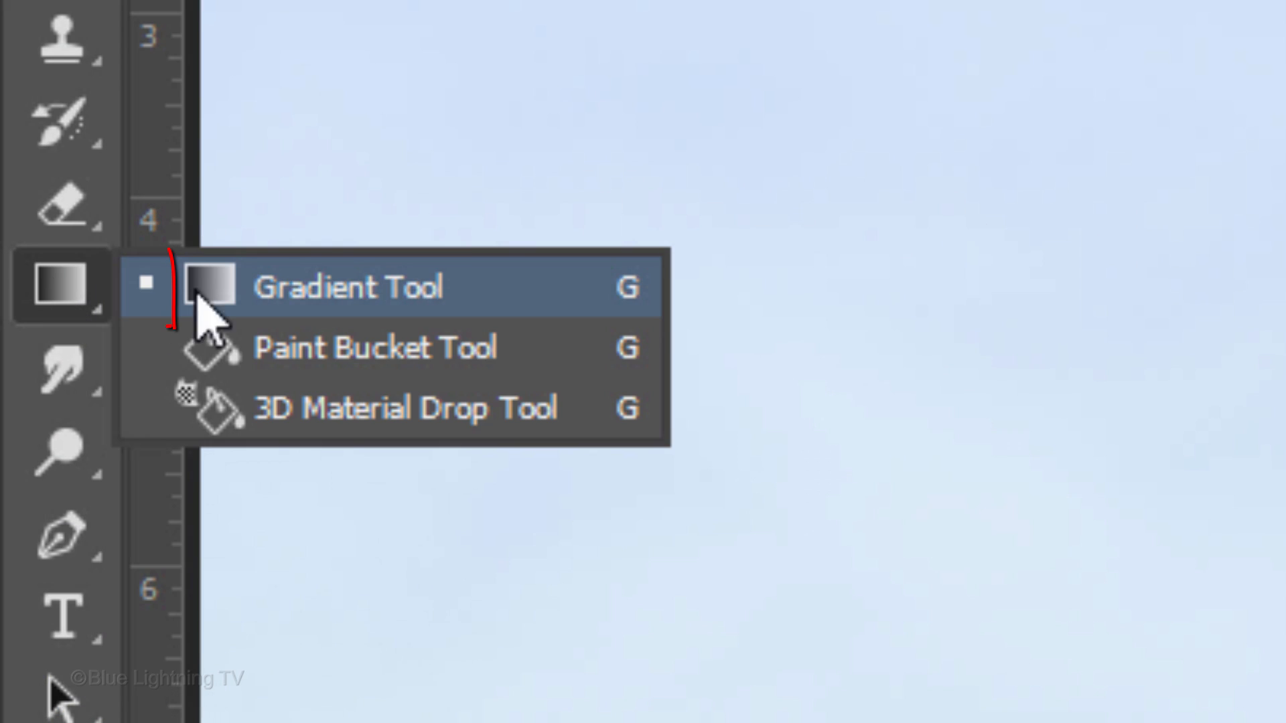
pyautogui.click(349, 286)
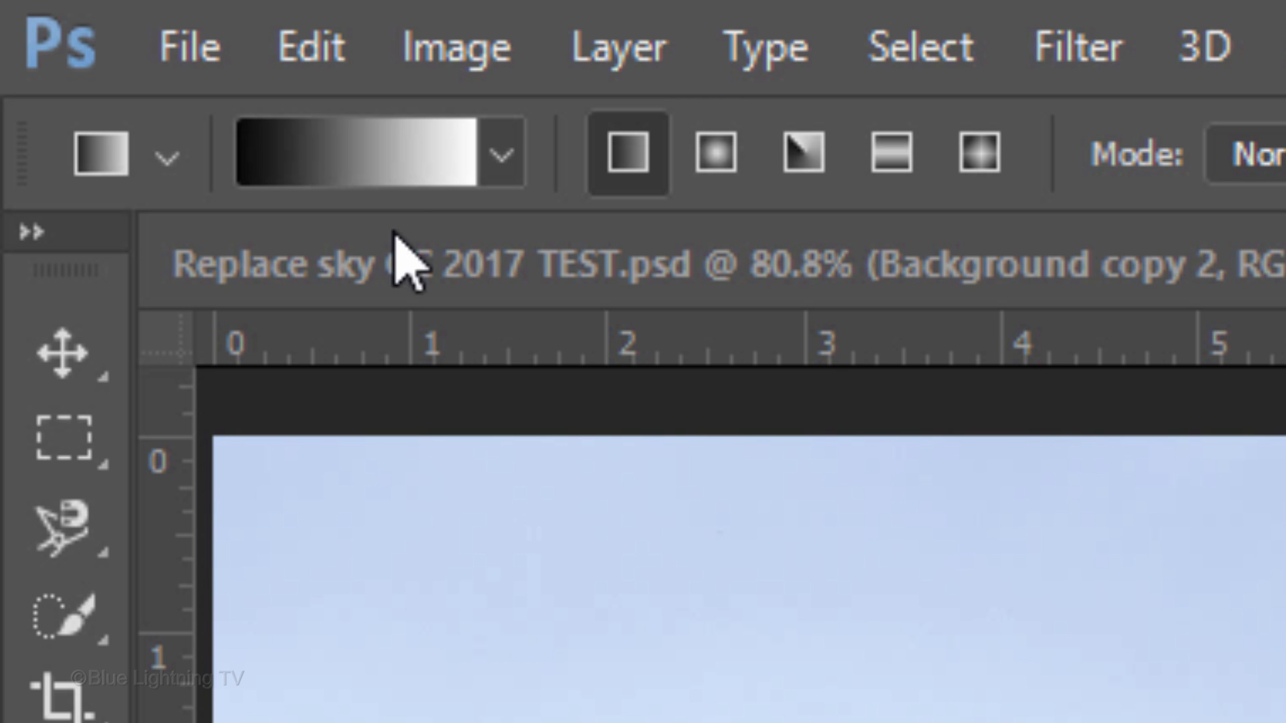
# Step: Start from the Black, White preset and set the left stop to bright blue 0151FE
pyautogui.click(353, 154)
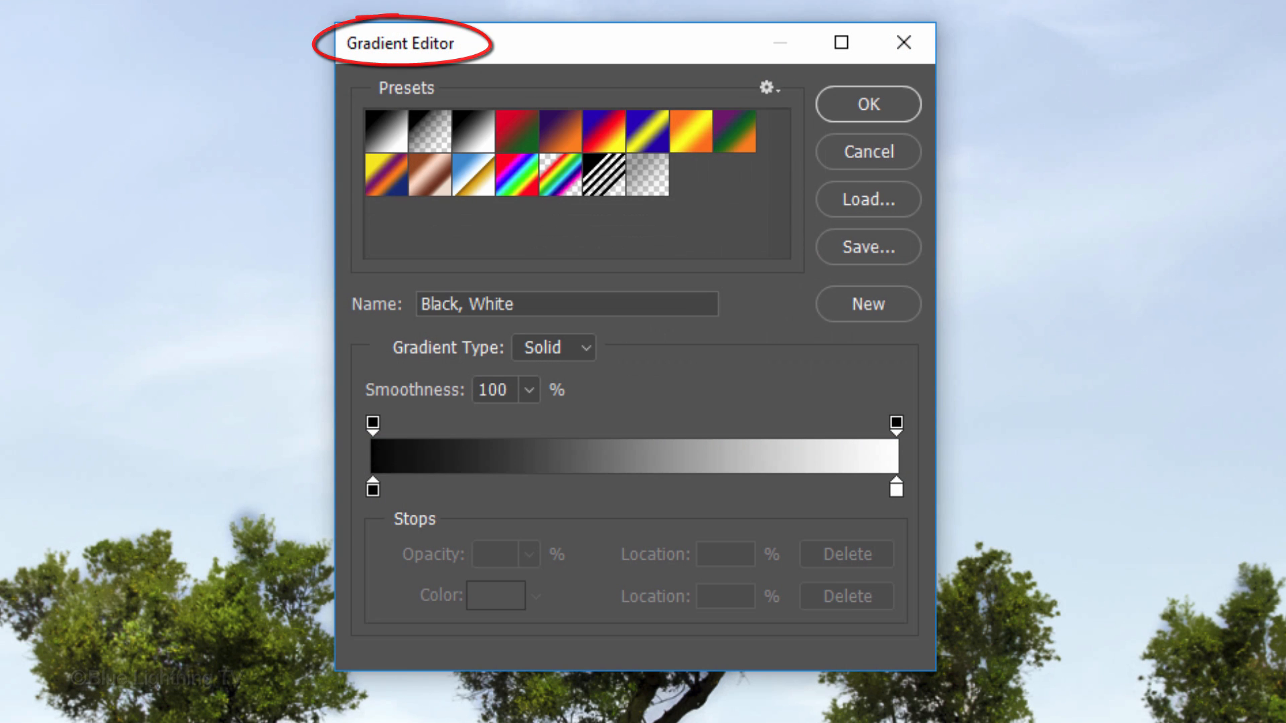
pyautogui.click(473, 132)
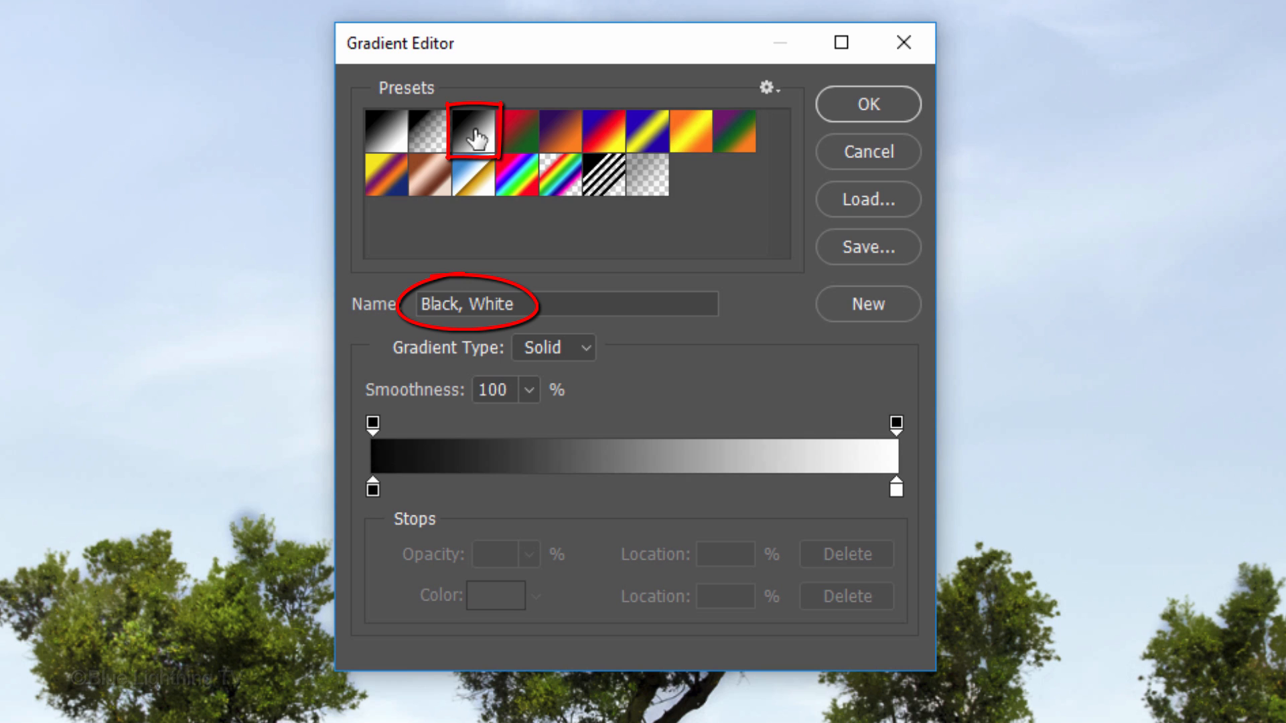
pyautogui.click(371, 488)
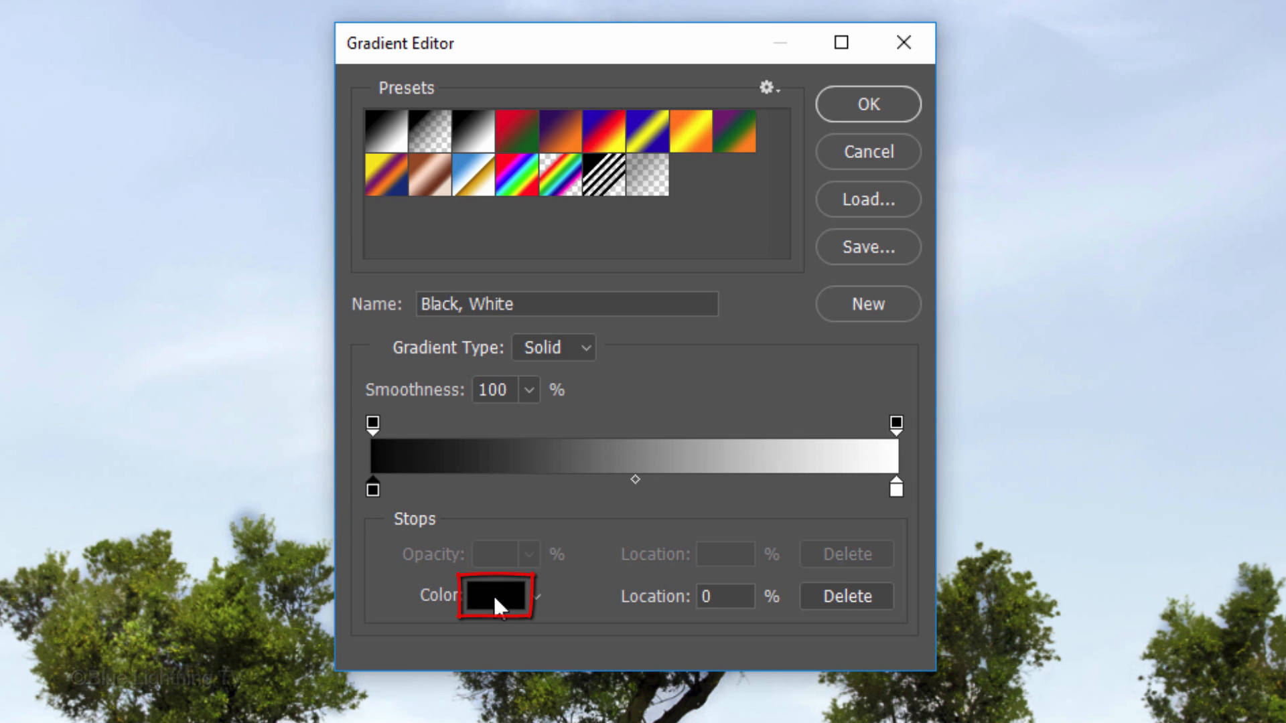
pyautogui.click(492, 596)
pyautogui.write('0151FE')
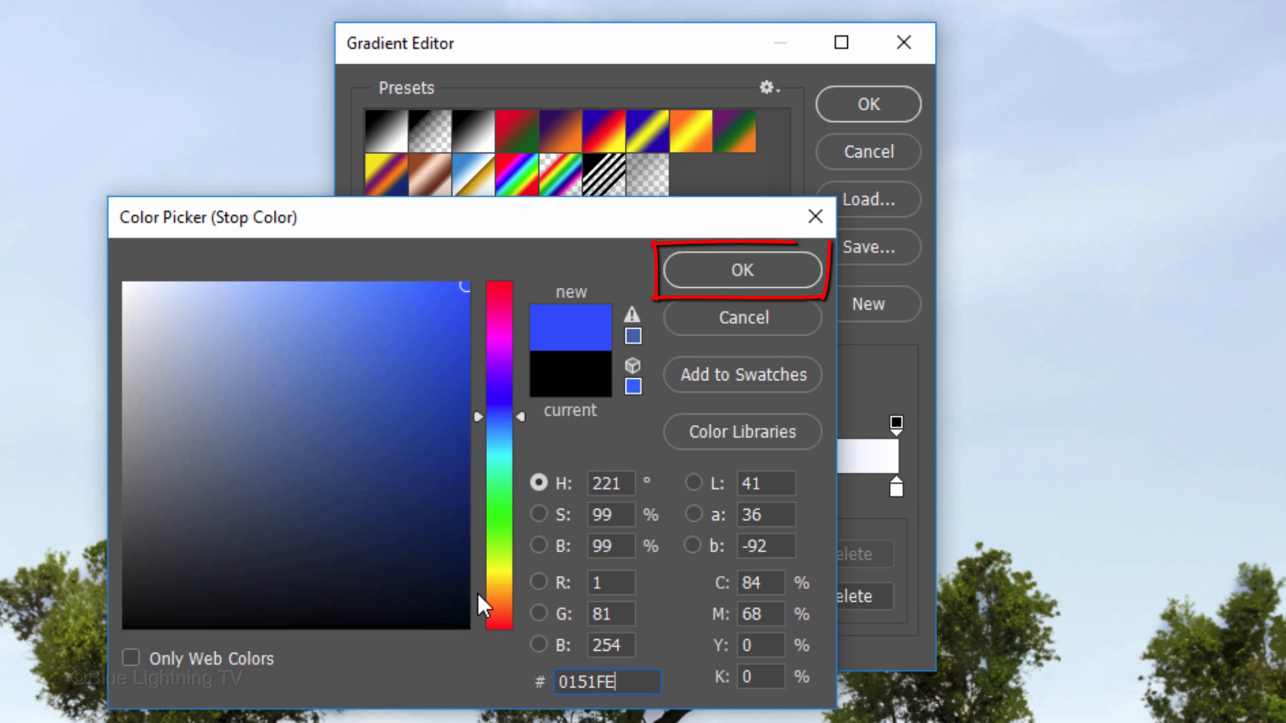
pyautogui.press('Enter')
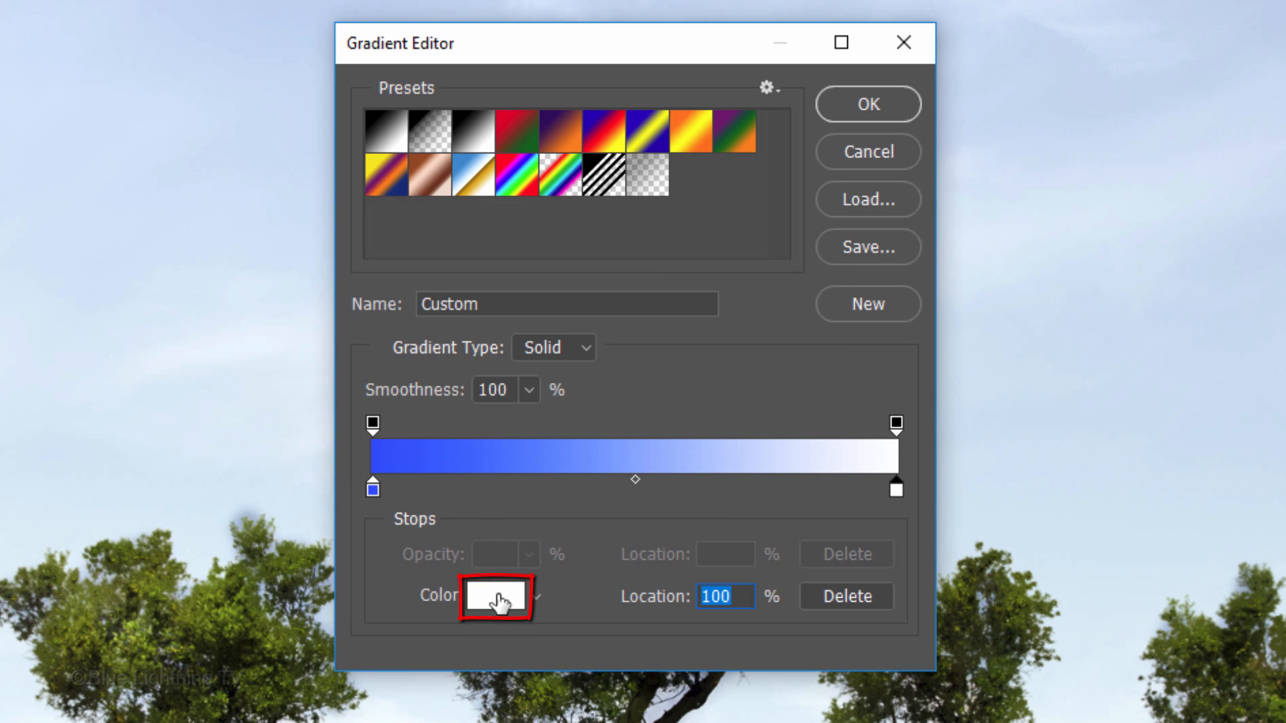
# Step: Set the right stop to pale blue A7CAFF and accept the finished gradient
pyautogui.click(491, 595)
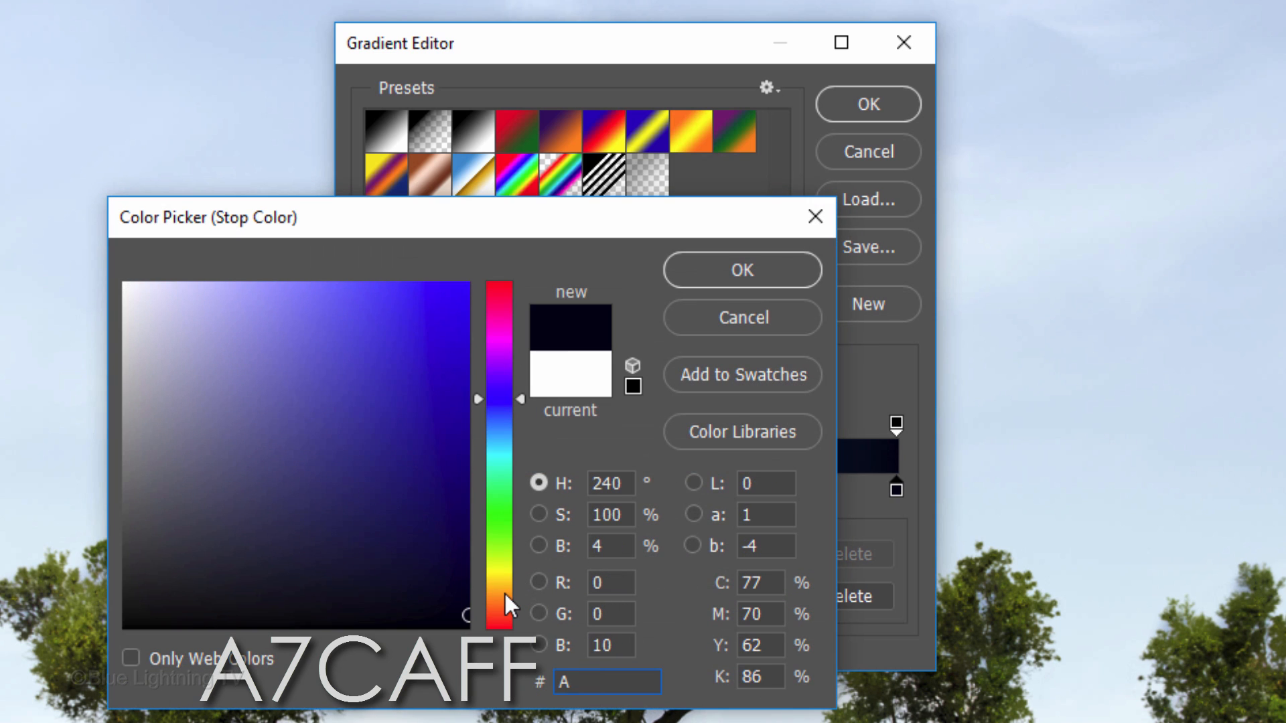
pyautogui.click(265, 352)
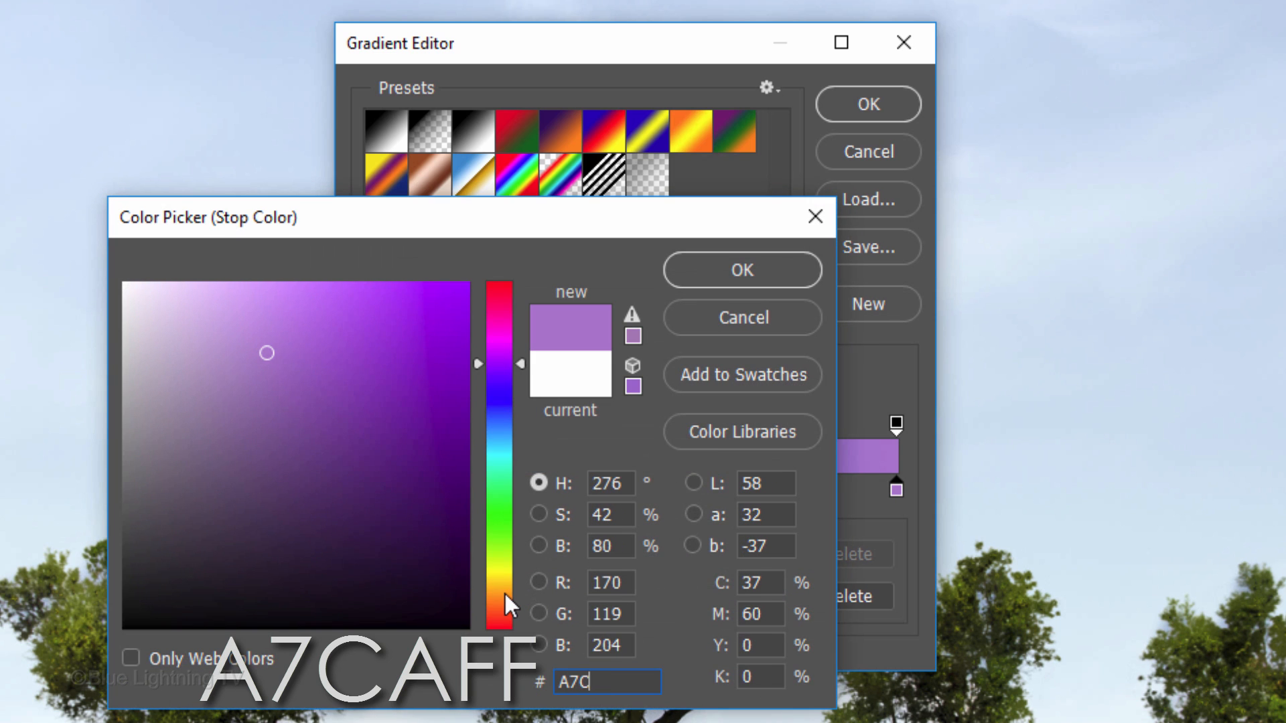
pyautogui.write('AFF')
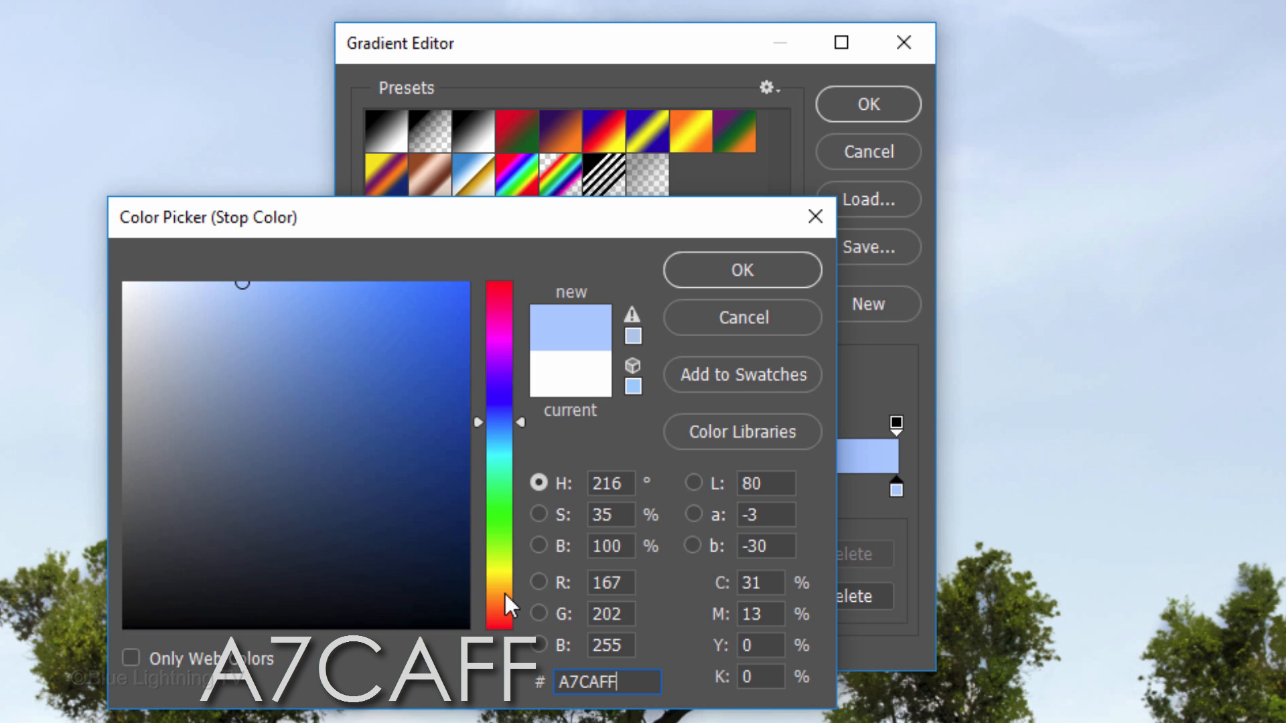
pyautogui.press('Enter')
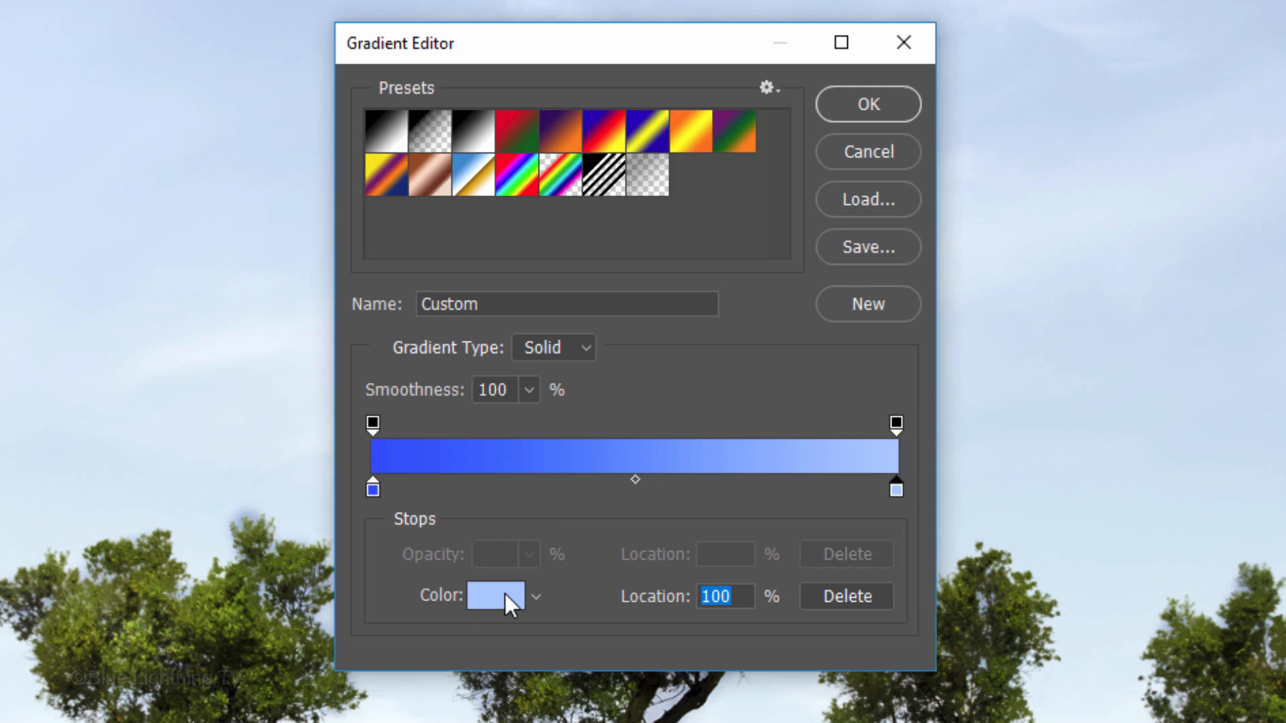
pyautogui.click(867, 103)
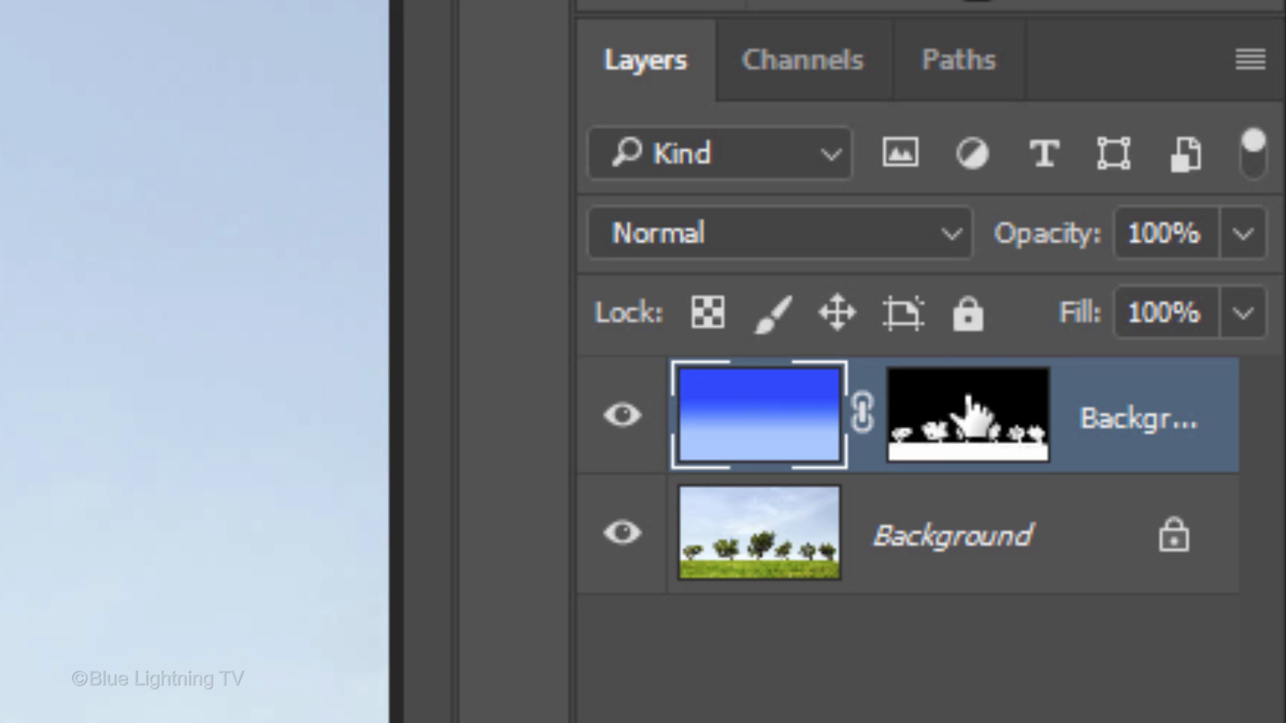
# Step: Invert the copy layer's mask so the blue gradient fills the sky behind the trees
pyautogui.click(966, 414)
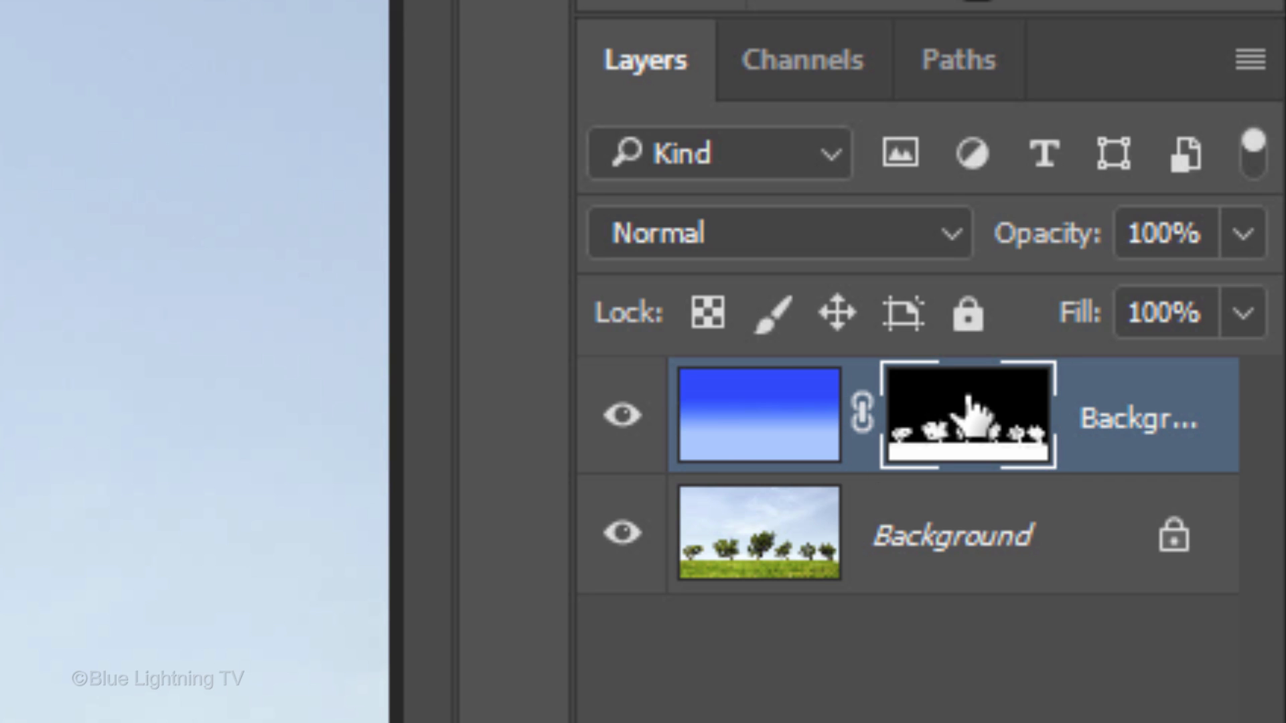
pyautogui.press('ctrl+i')
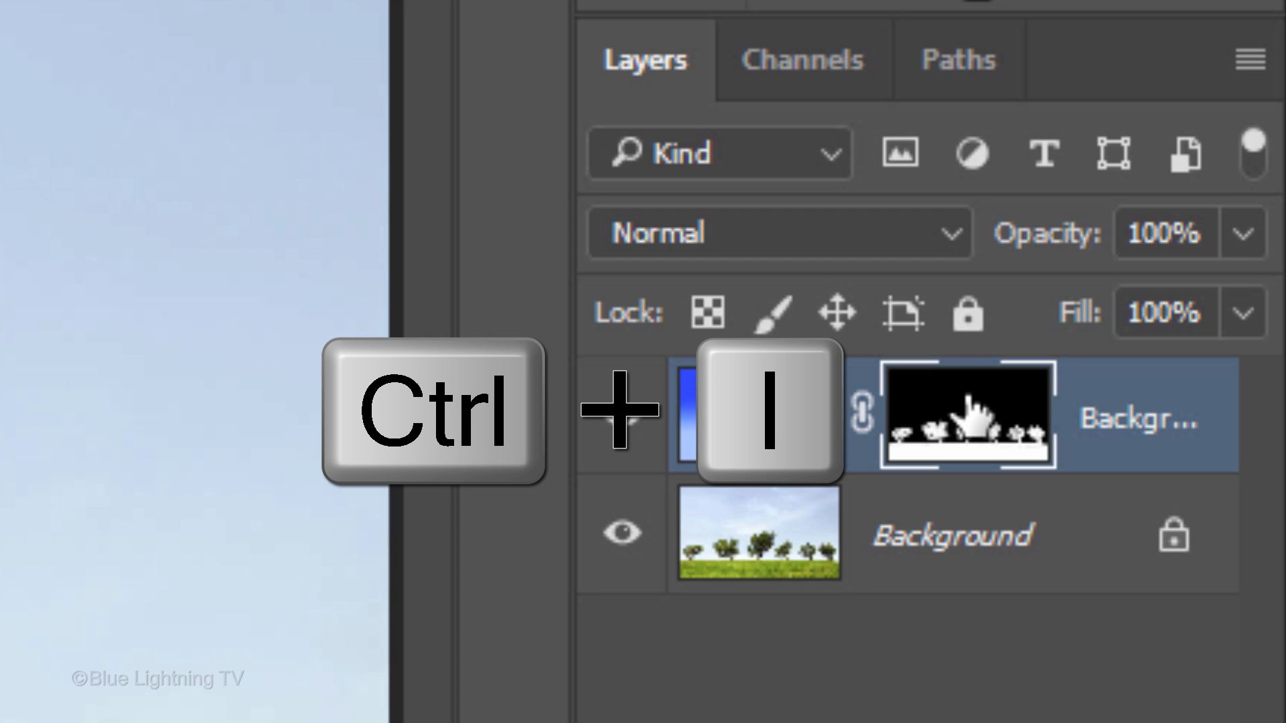
pyautogui.press('ctrl+i')
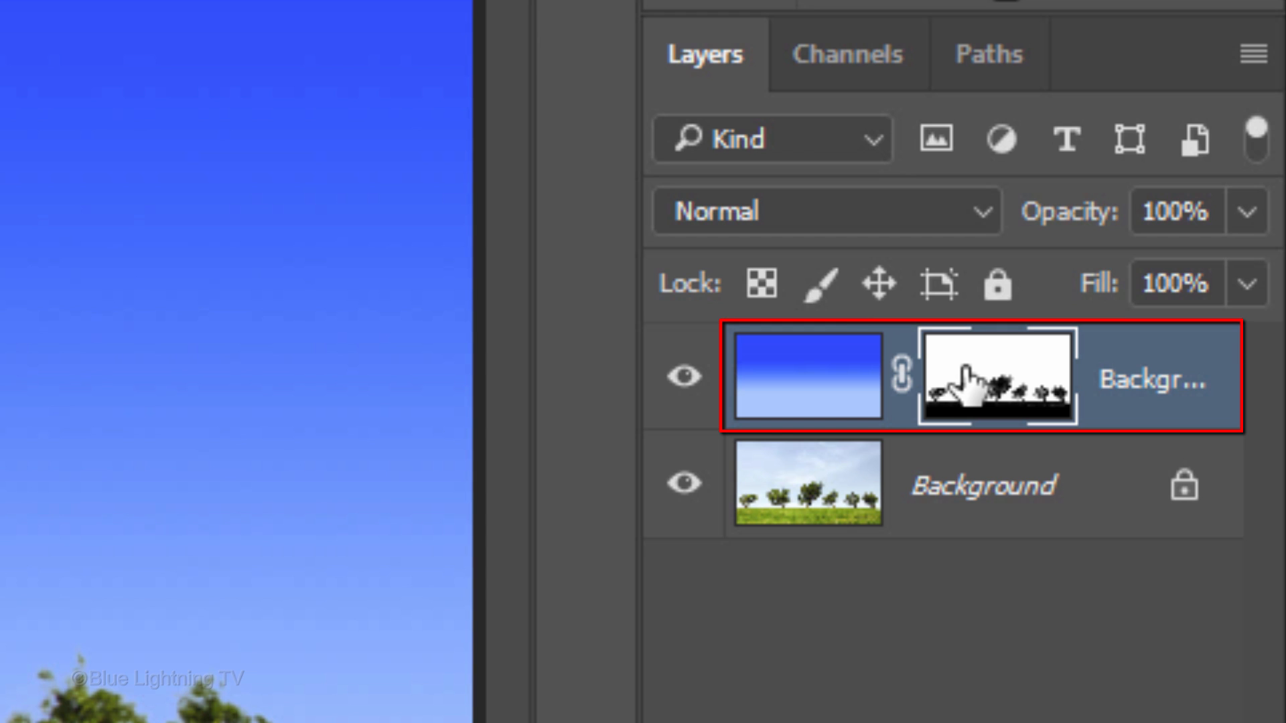
# Step: Duplicate the gradient layer, unlink its mask, and reset colours to black and white
pyautogui.press('ctrl+j')
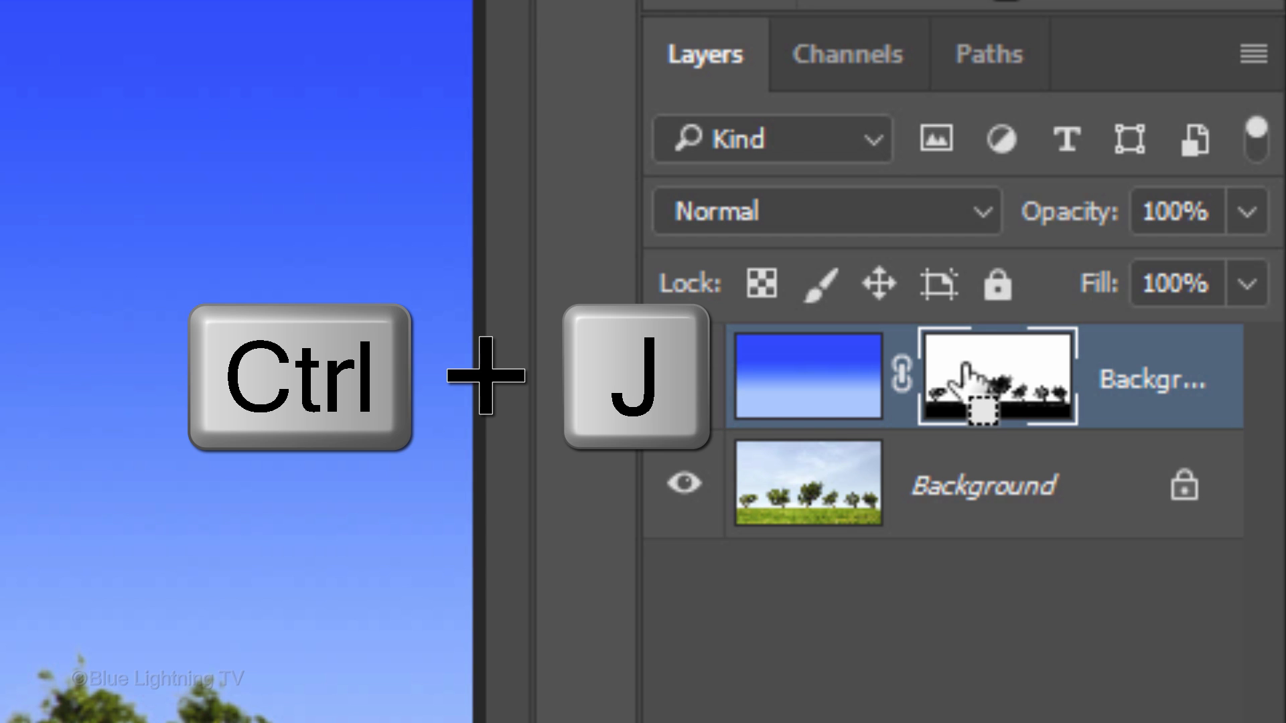
pyautogui.press('ctrl+j')
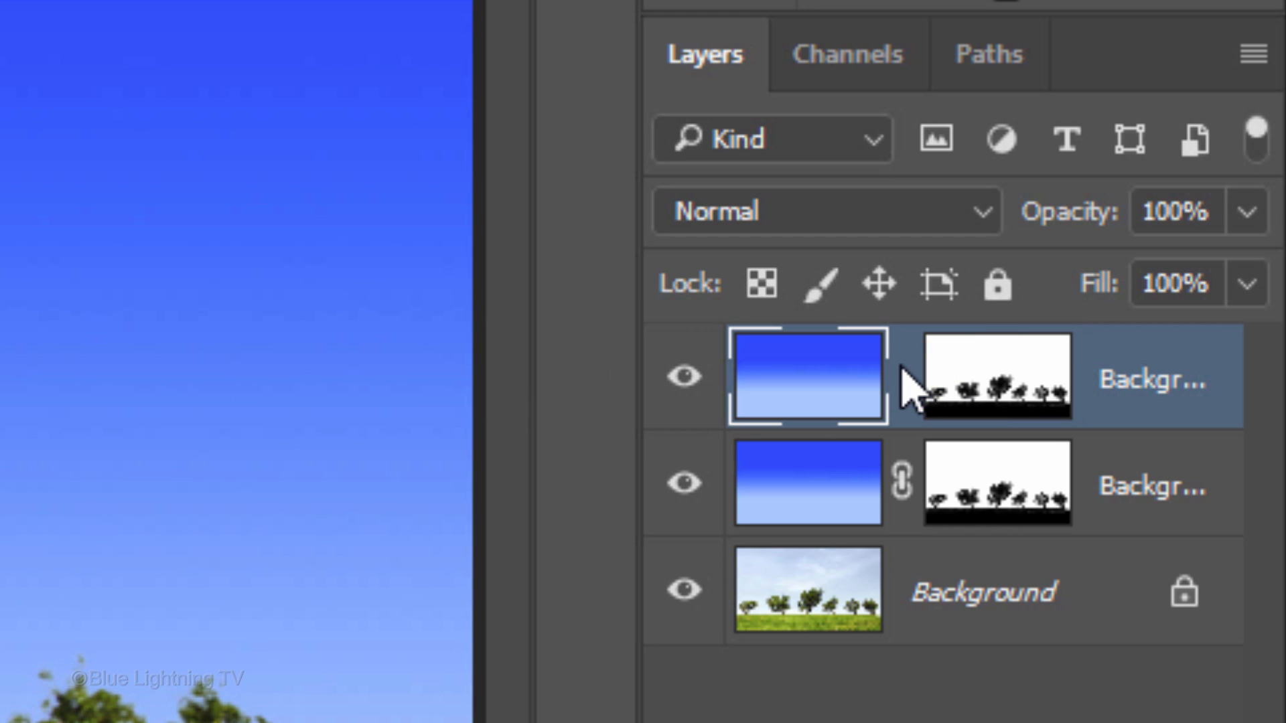
pyautogui.click(995, 376)
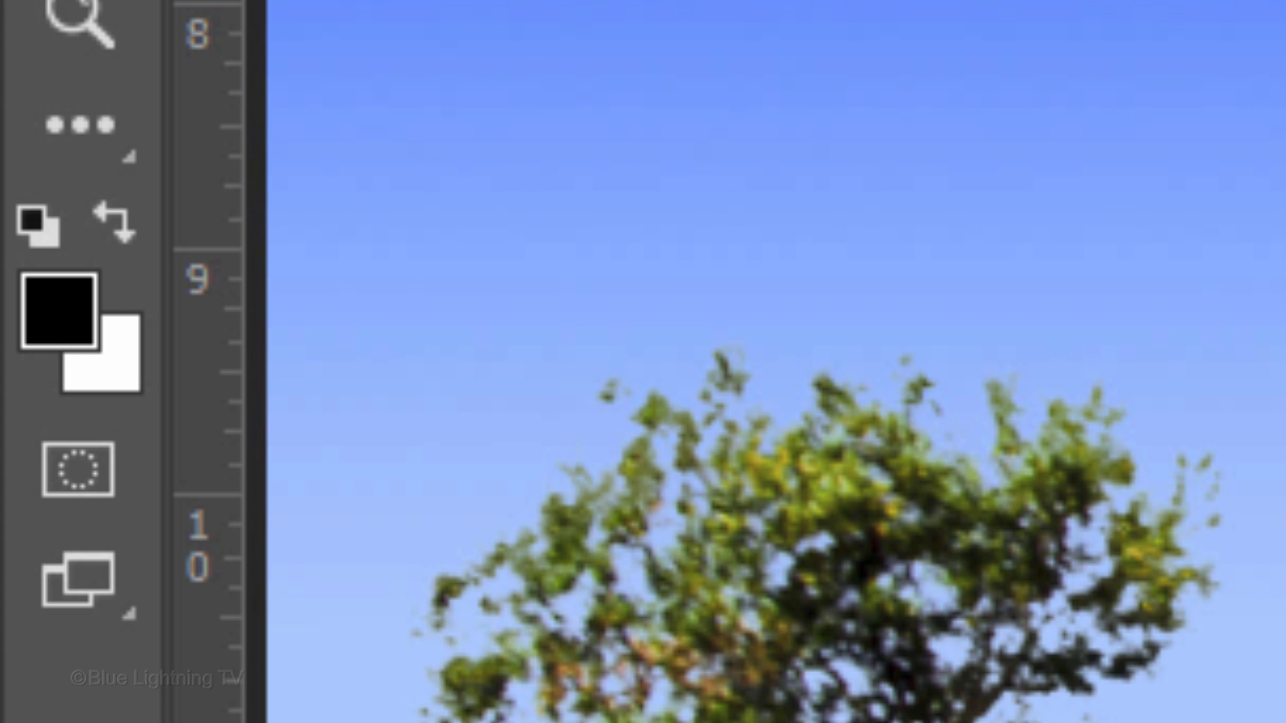
pyautogui.press('d')
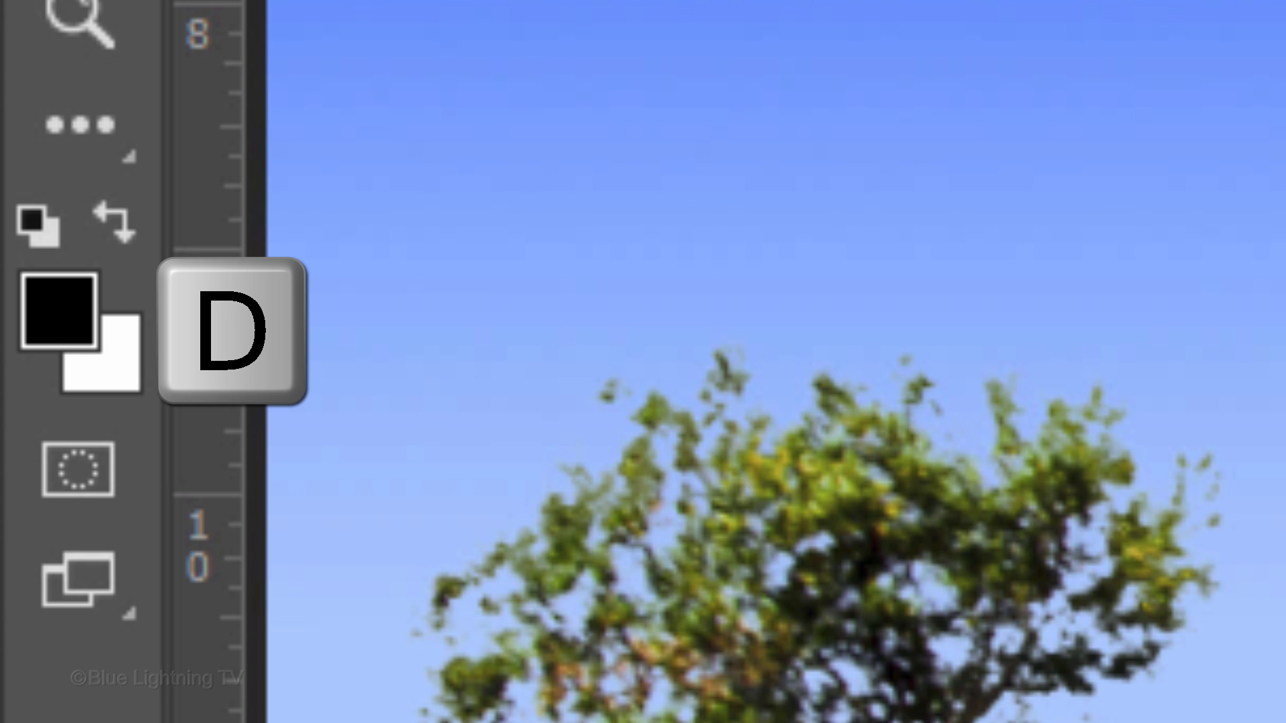
pyautogui.press('d')
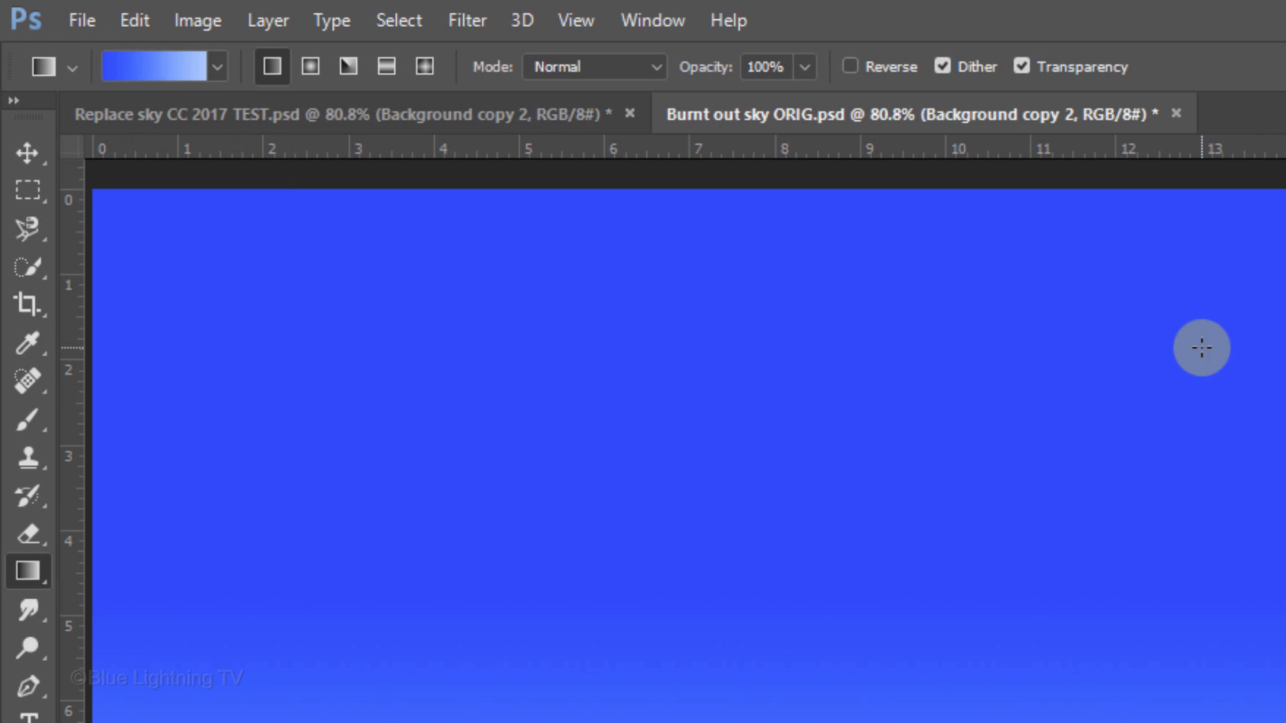
# Step: Render grayscale clouds onto the top layer with Filter > Render > Clouds
pyautogui.click(466, 20)
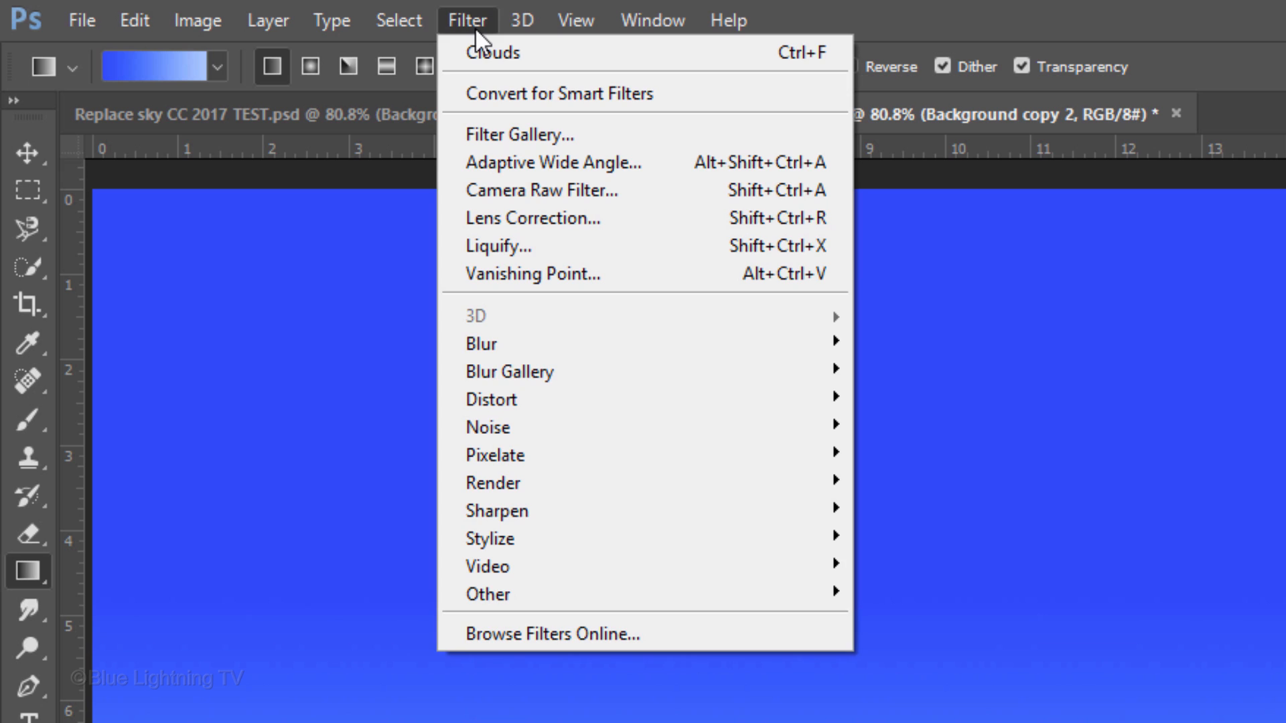
pyautogui.moveTo(509, 482)
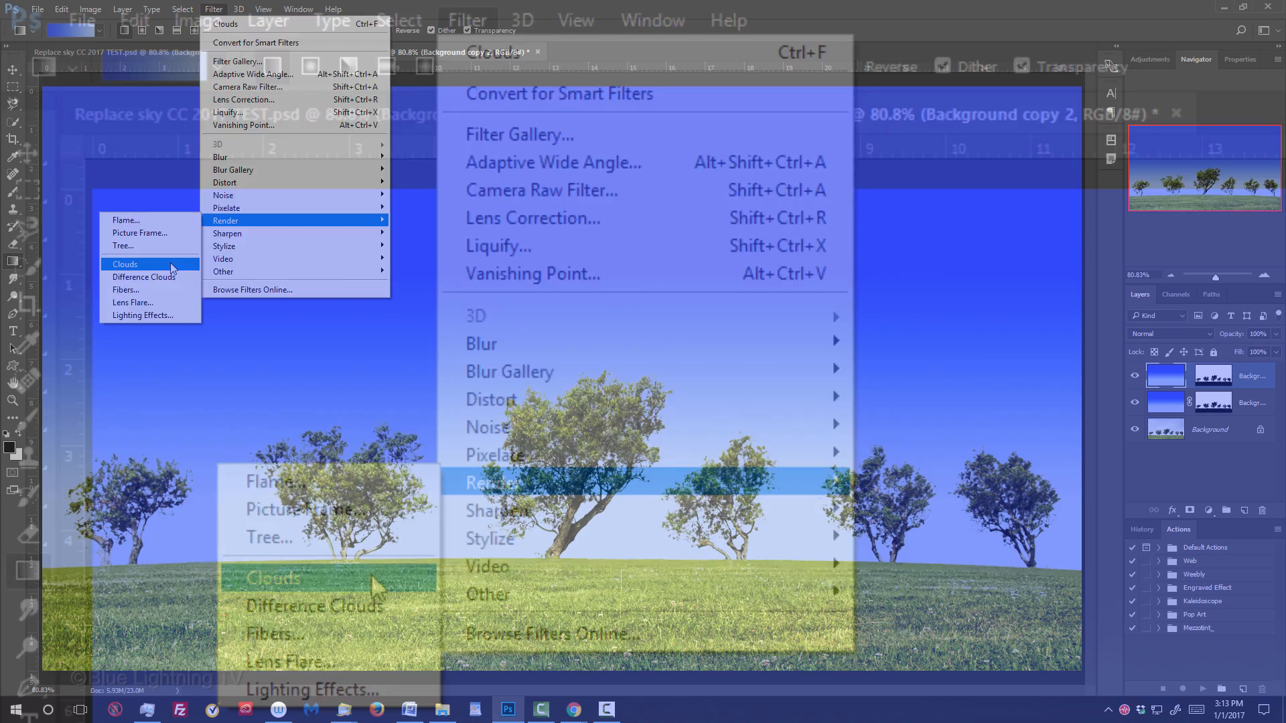
pyautogui.click(123, 264)
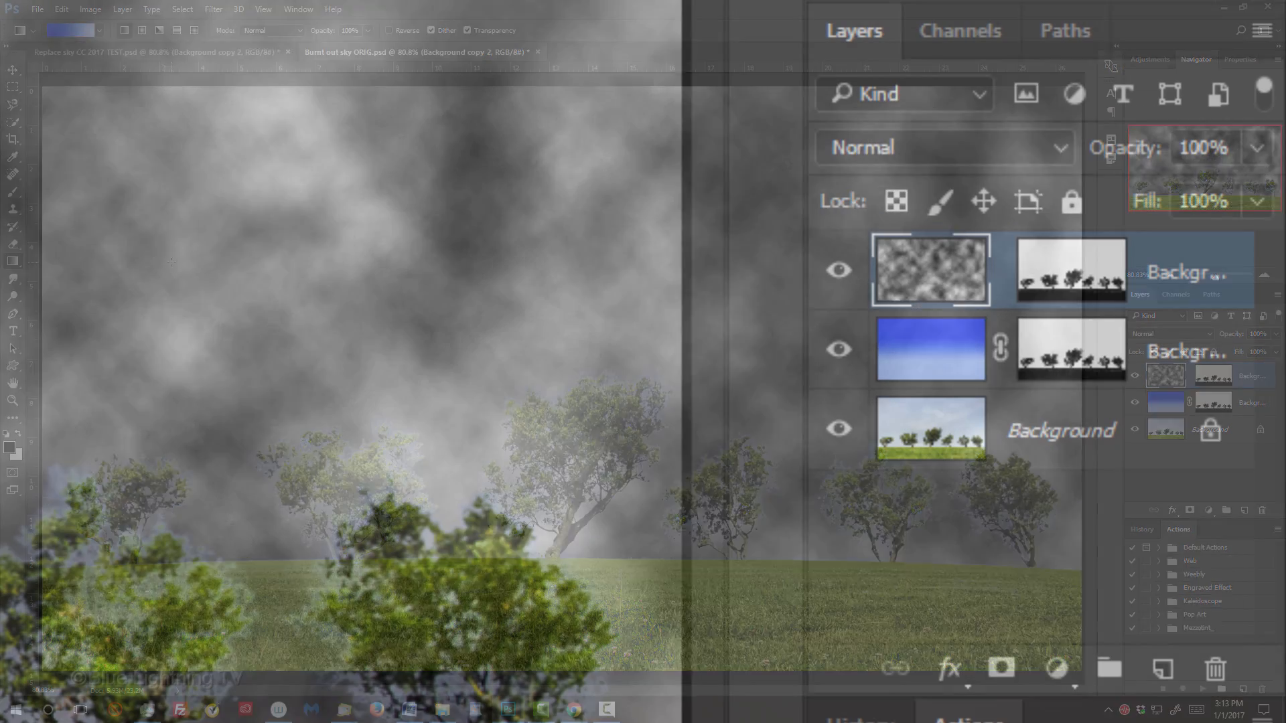
pyautogui.click(943, 148)
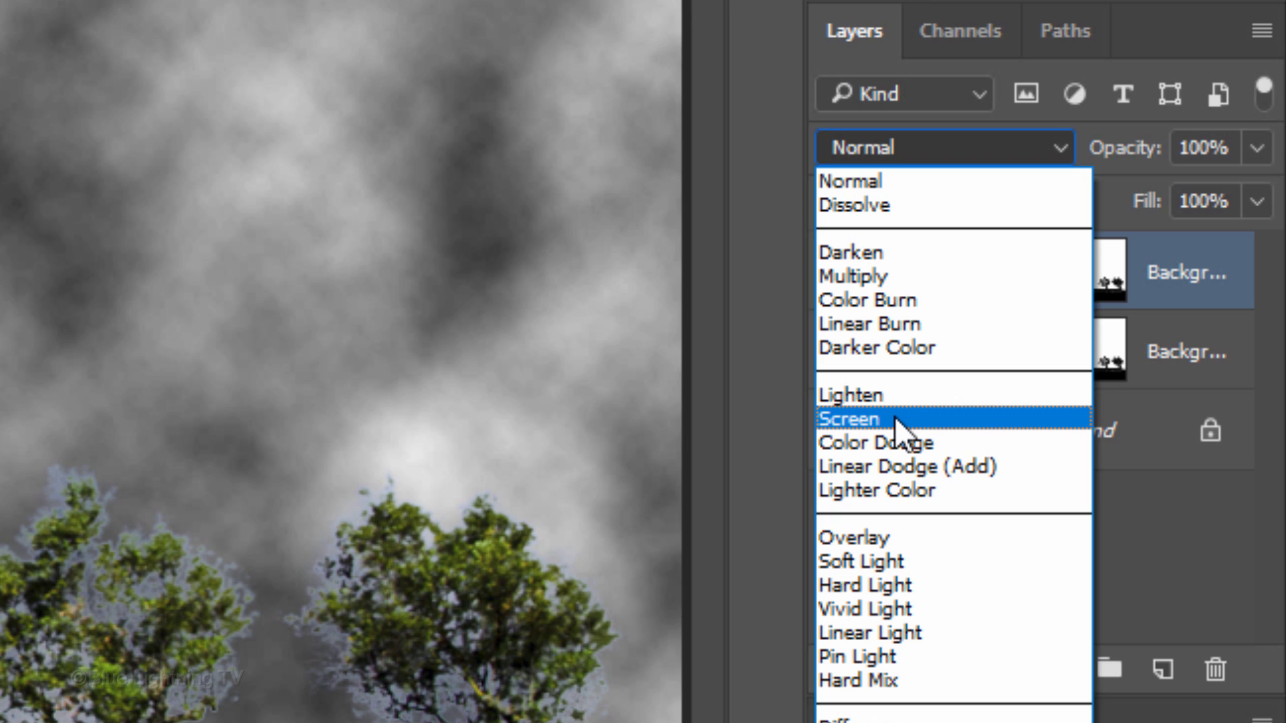
# Step: Set the clouds layer's blend mode to Screen
pyautogui.click(849, 418)
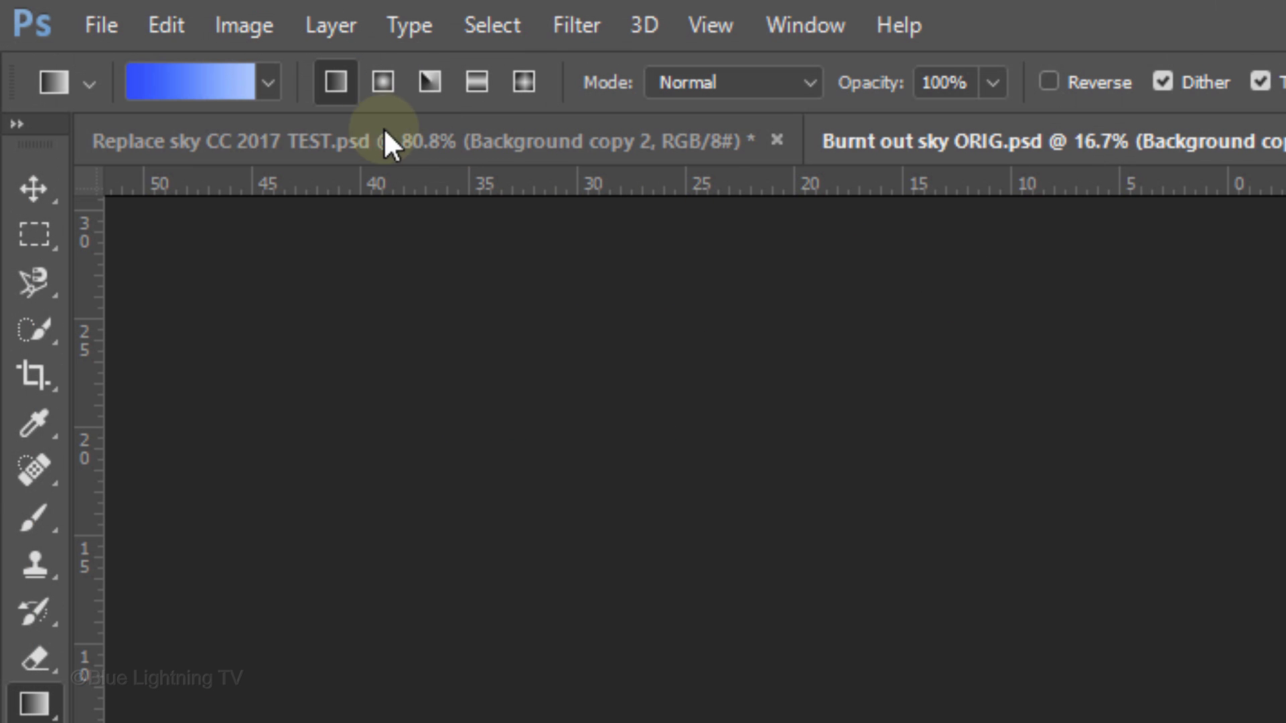
# Step: Apply a perspective transform spreading the clouds' top edge wide toward the horizon
pyautogui.click(165, 25)
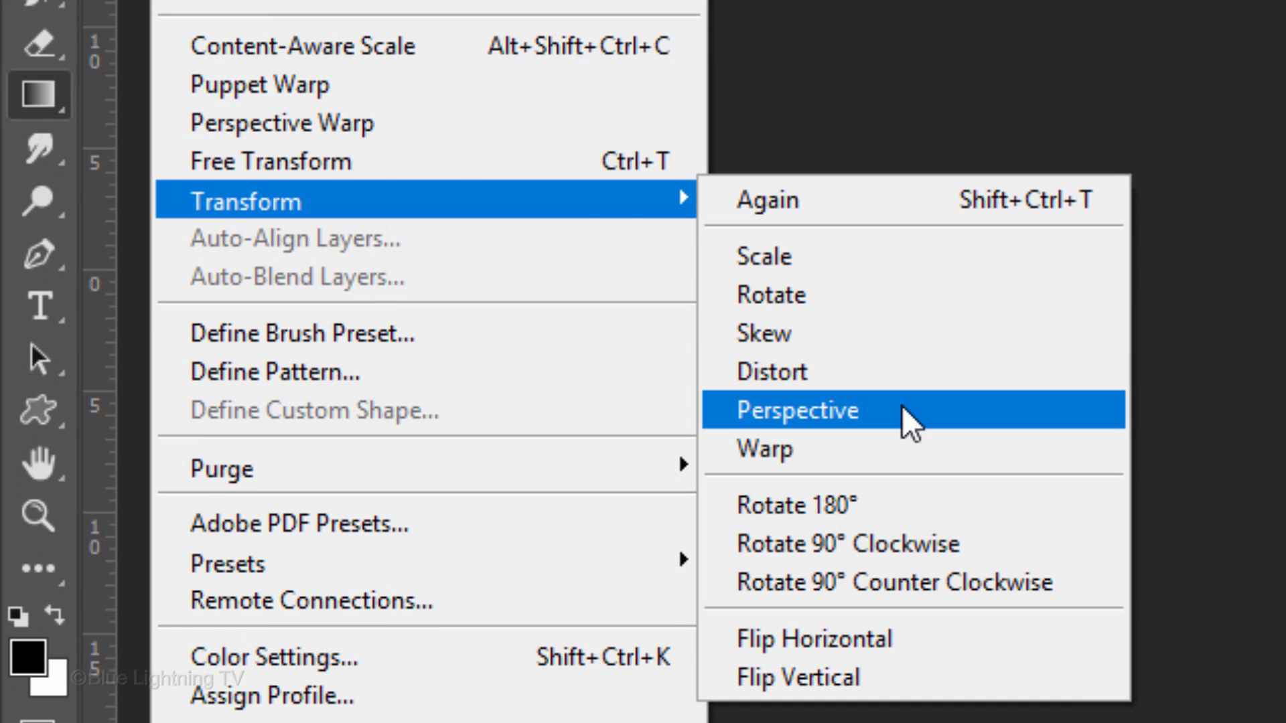
pyautogui.click(796, 410)
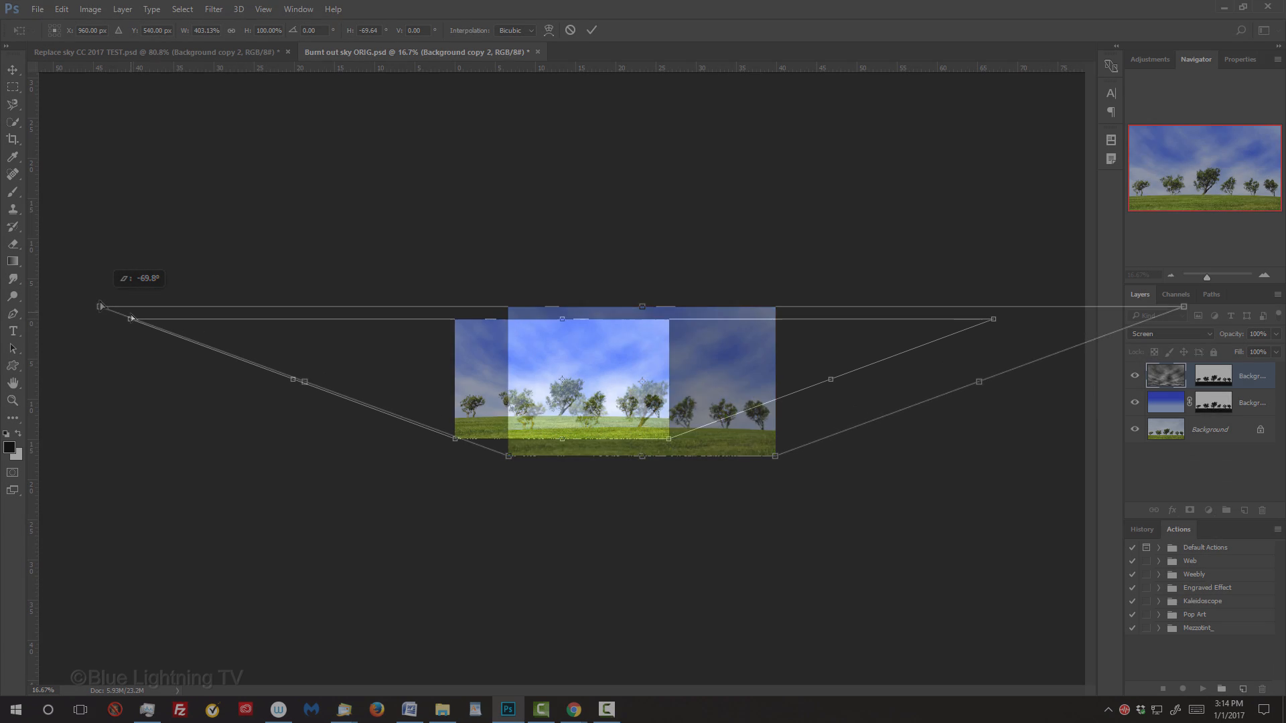
pyautogui.click(589, 31)
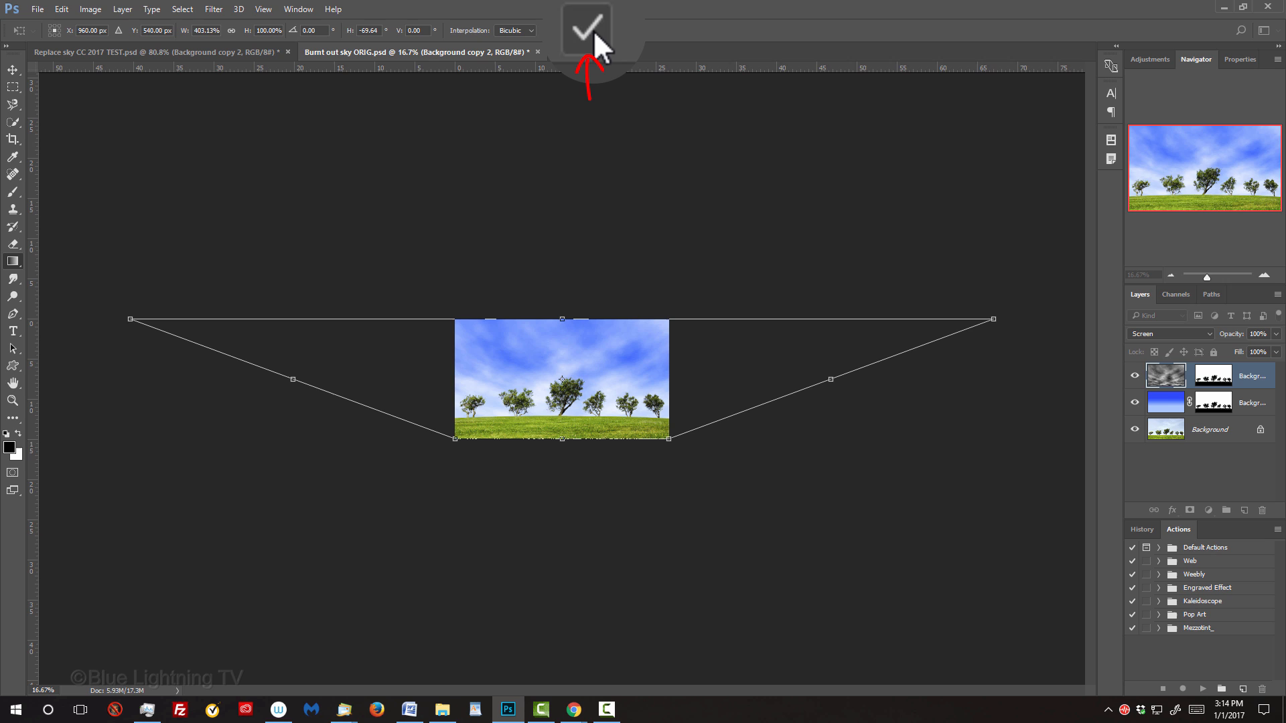
pyautogui.click(586, 27)
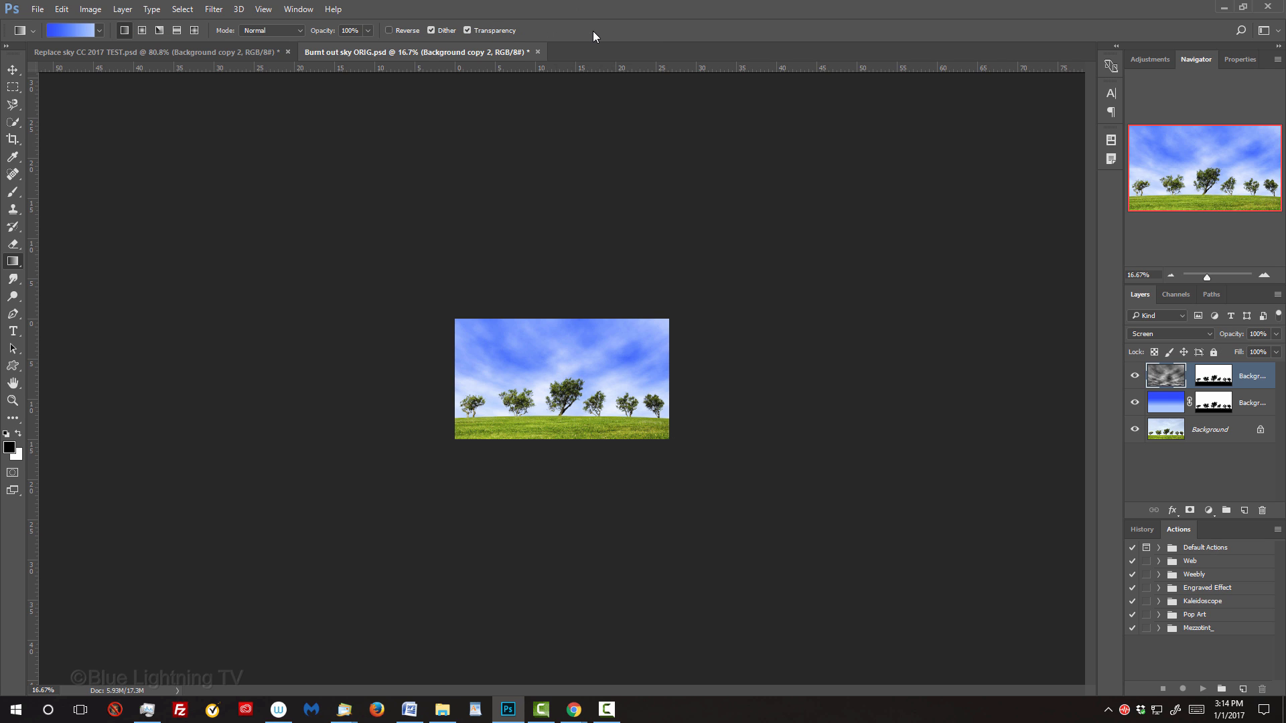
# Step: Fit the image, select all, crop the clouds to the canvas bounds, and deselect
pyautogui.press('ctrl+0')
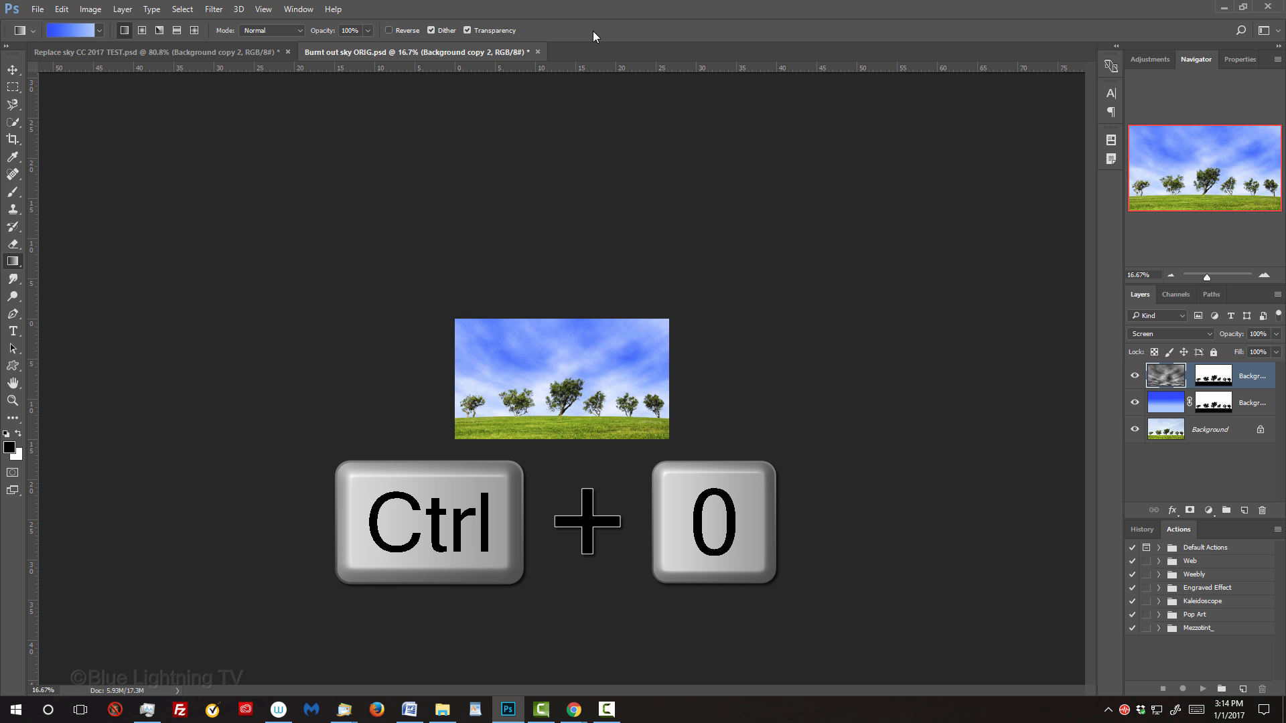
pyautogui.press('ctrl+0')
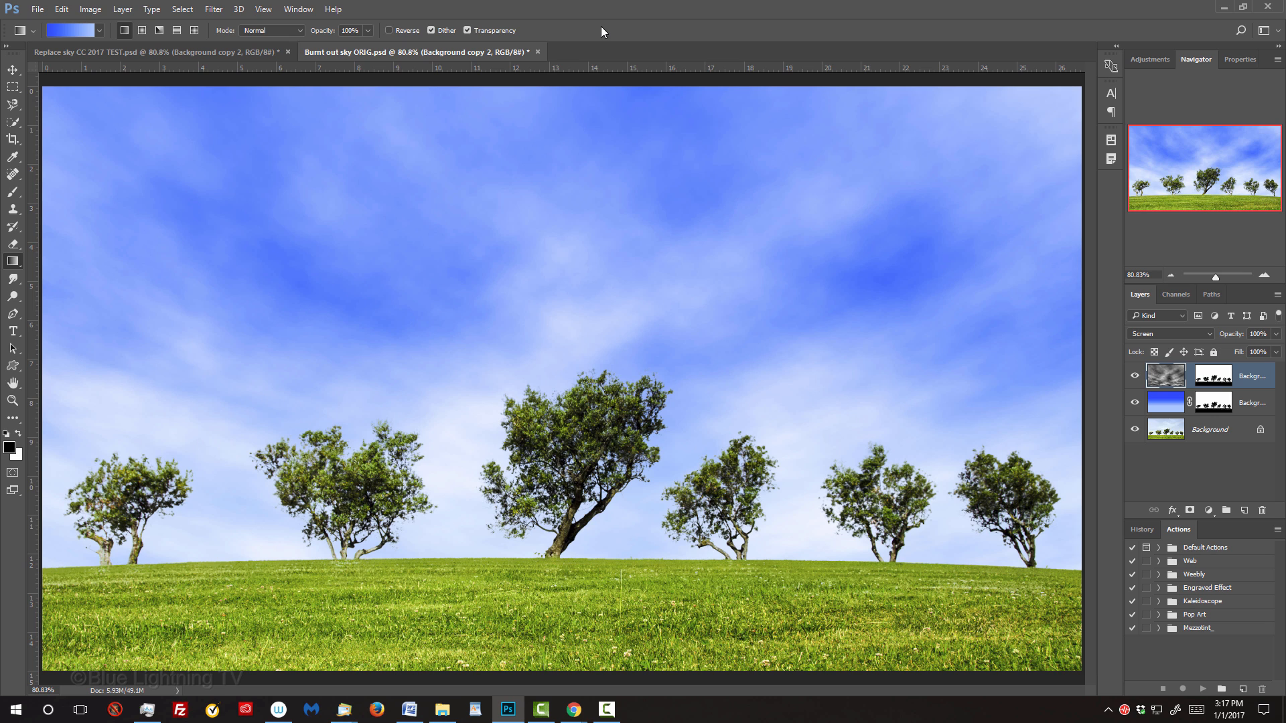
pyautogui.press('ctrl+a')
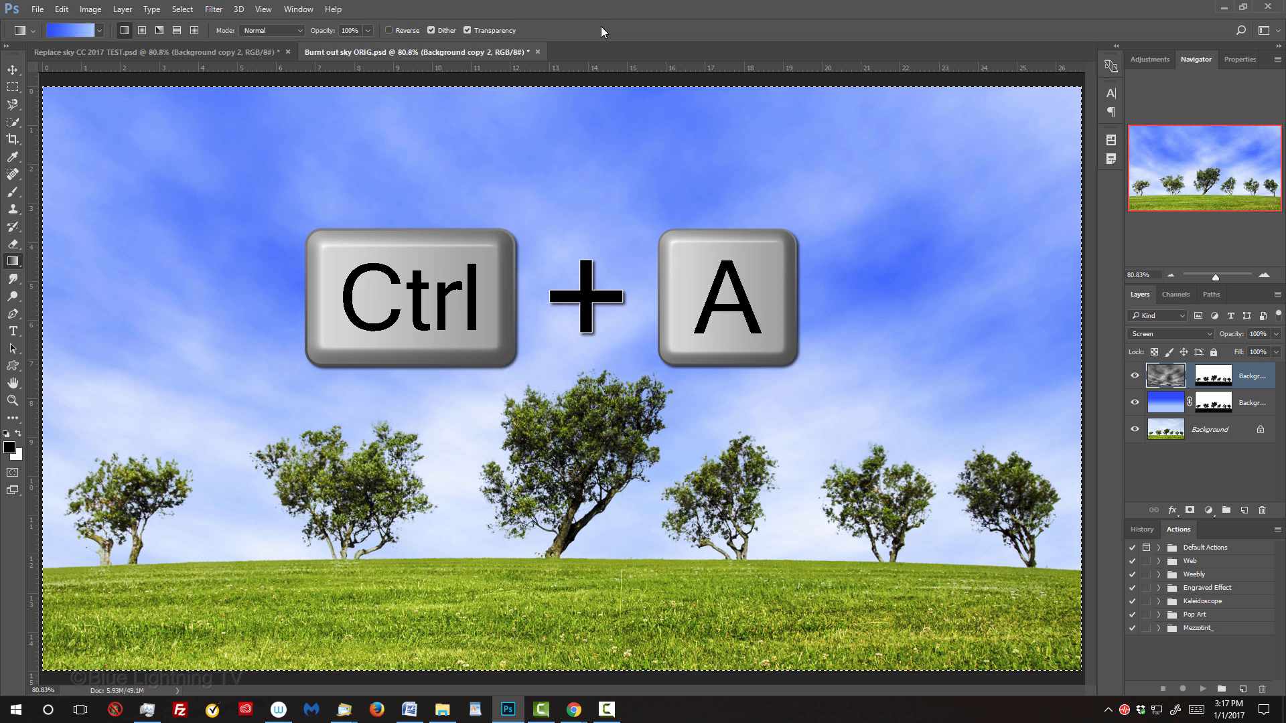
pyautogui.press('ctrl+a')
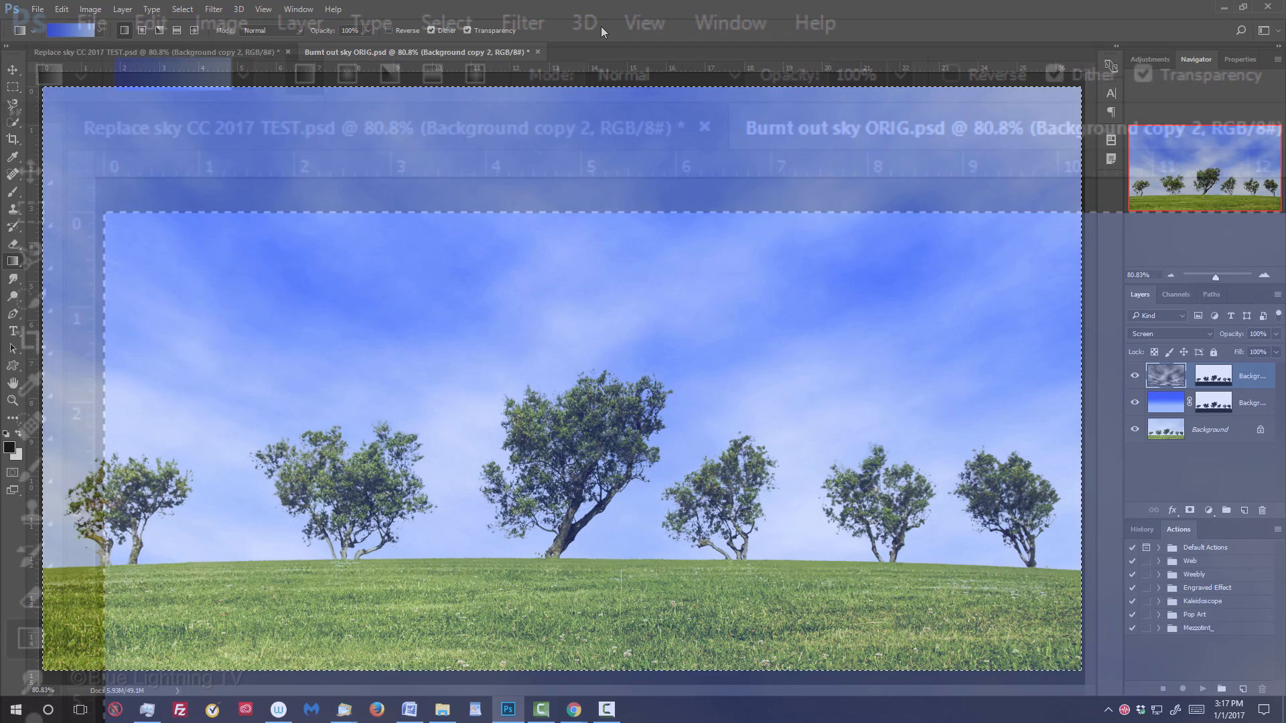
pyautogui.click(219, 23)
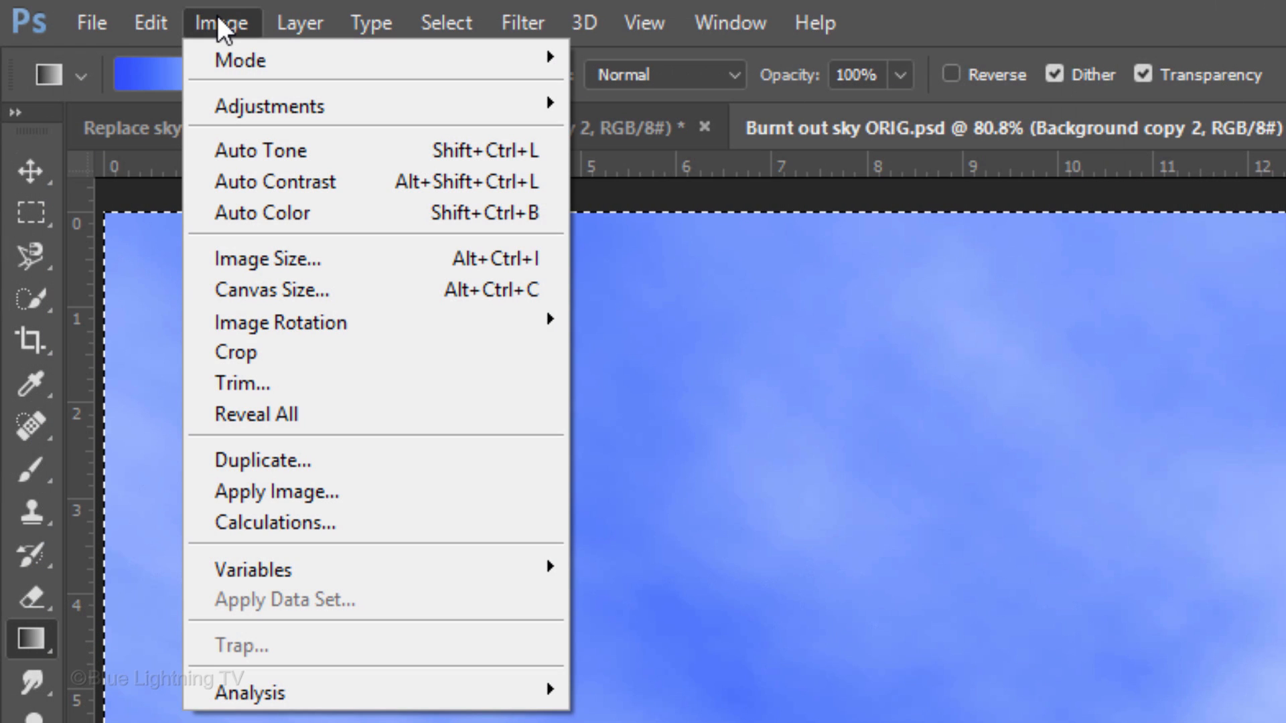
pyautogui.moveTo(236, 352)
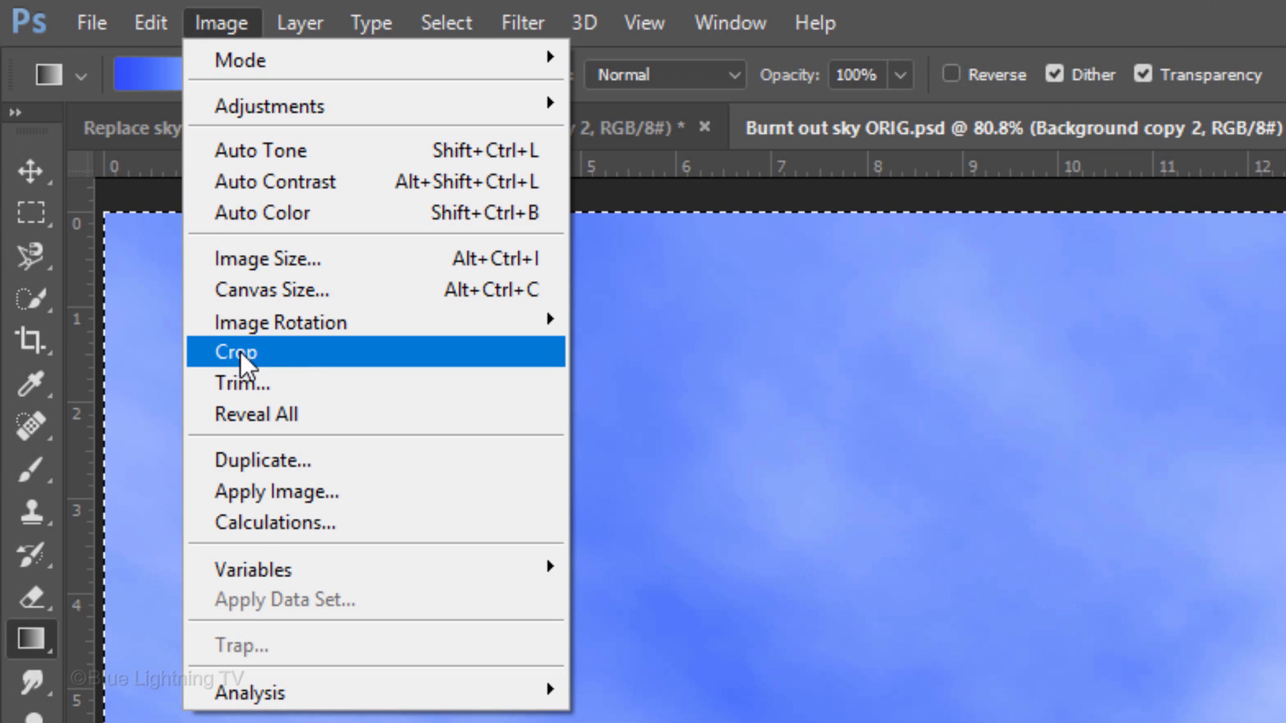
pyautogui.click(234, 352)
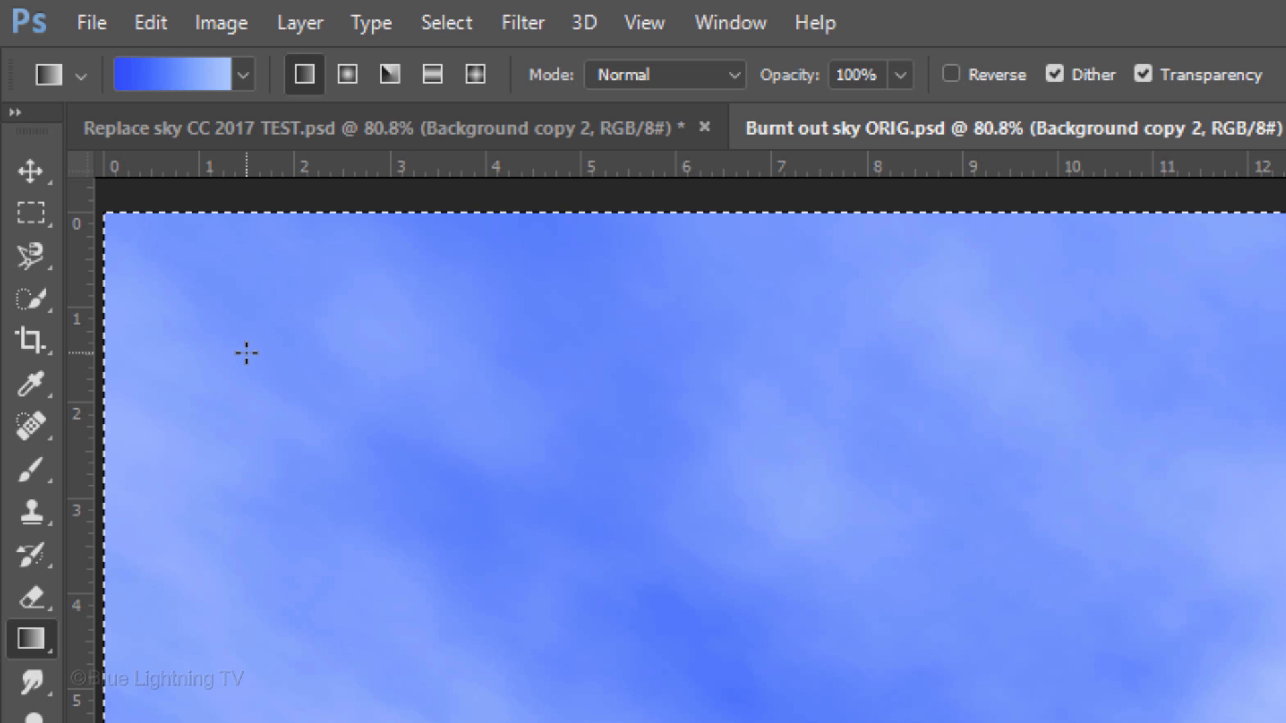
pyautogui.press('ctrl+d')
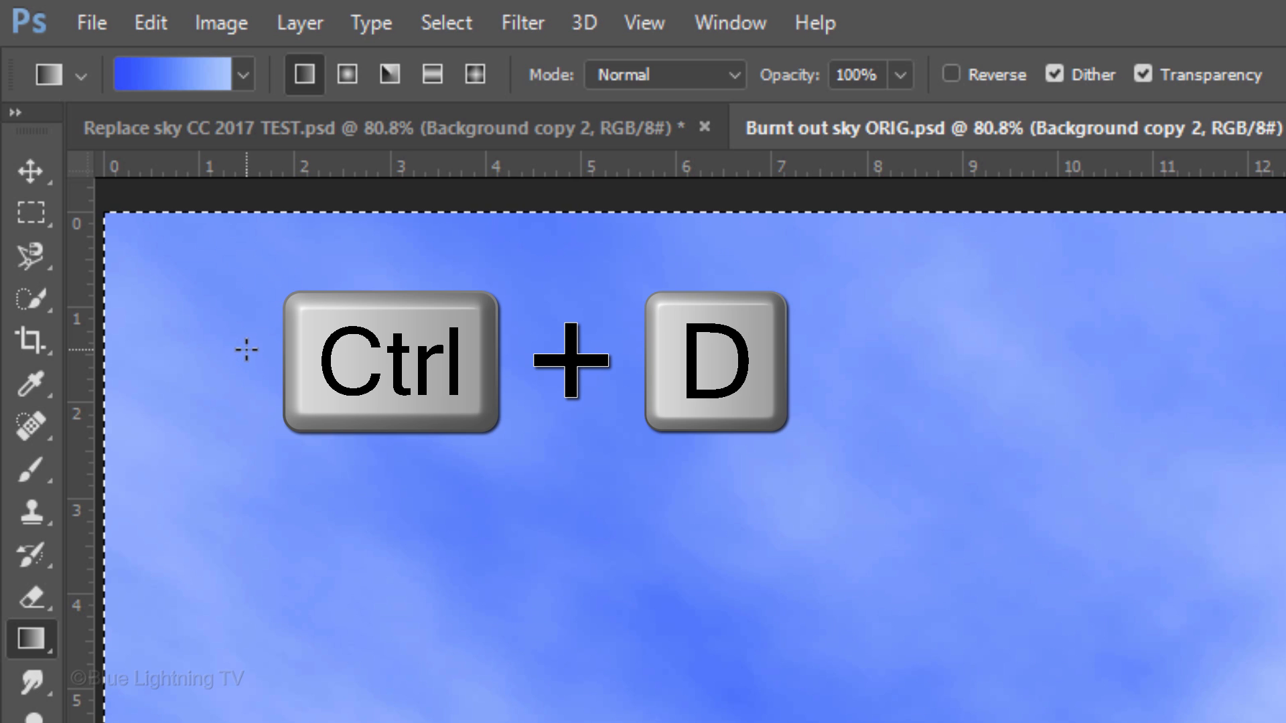
pyautogui.press('ctrl+d')
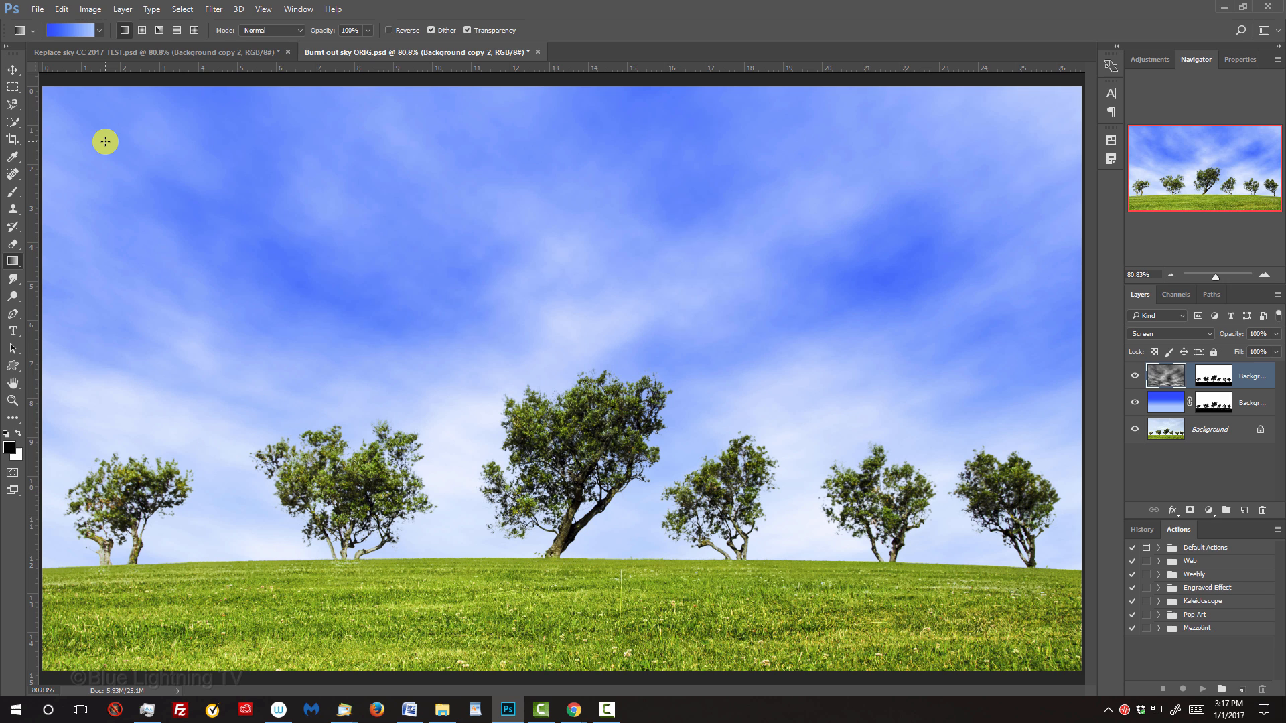
# Step: Free-transform the clouds layer shorter so its lower edge meets the horizon
pyautogui.press('ctrl+t')
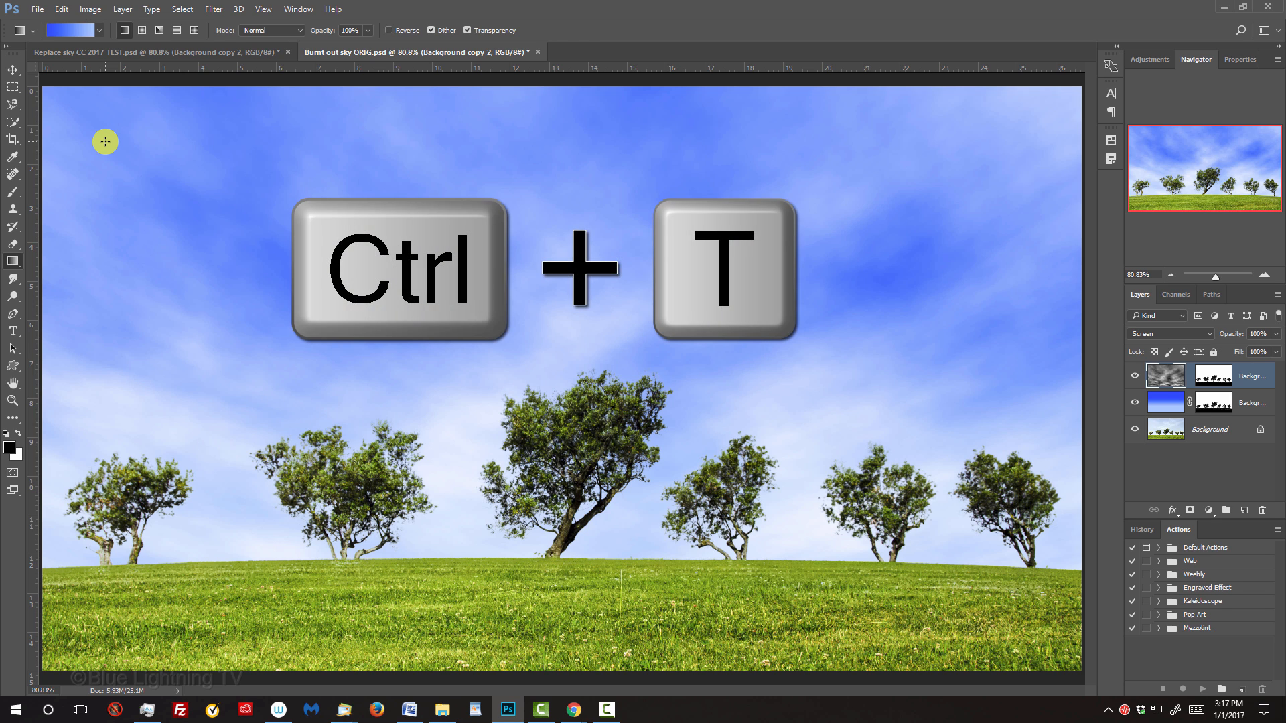
pyautogui.press('ctrl+t')
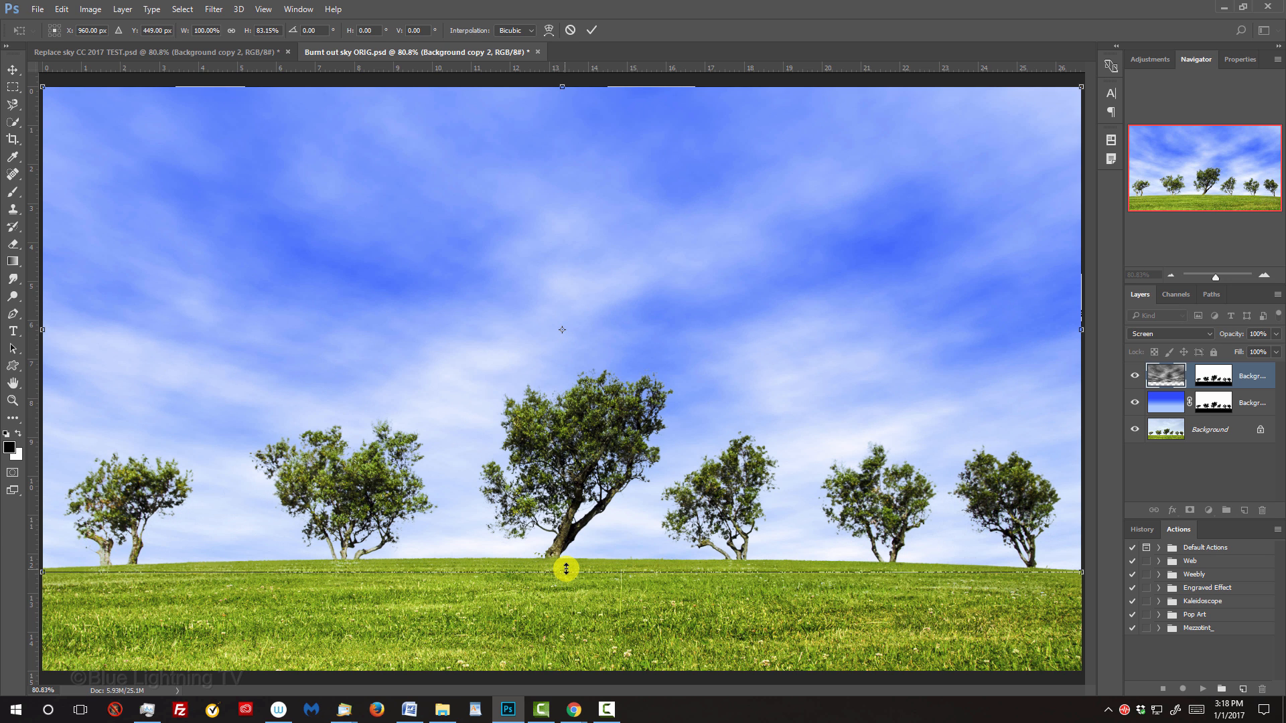
pyautogui.click(13, 261)
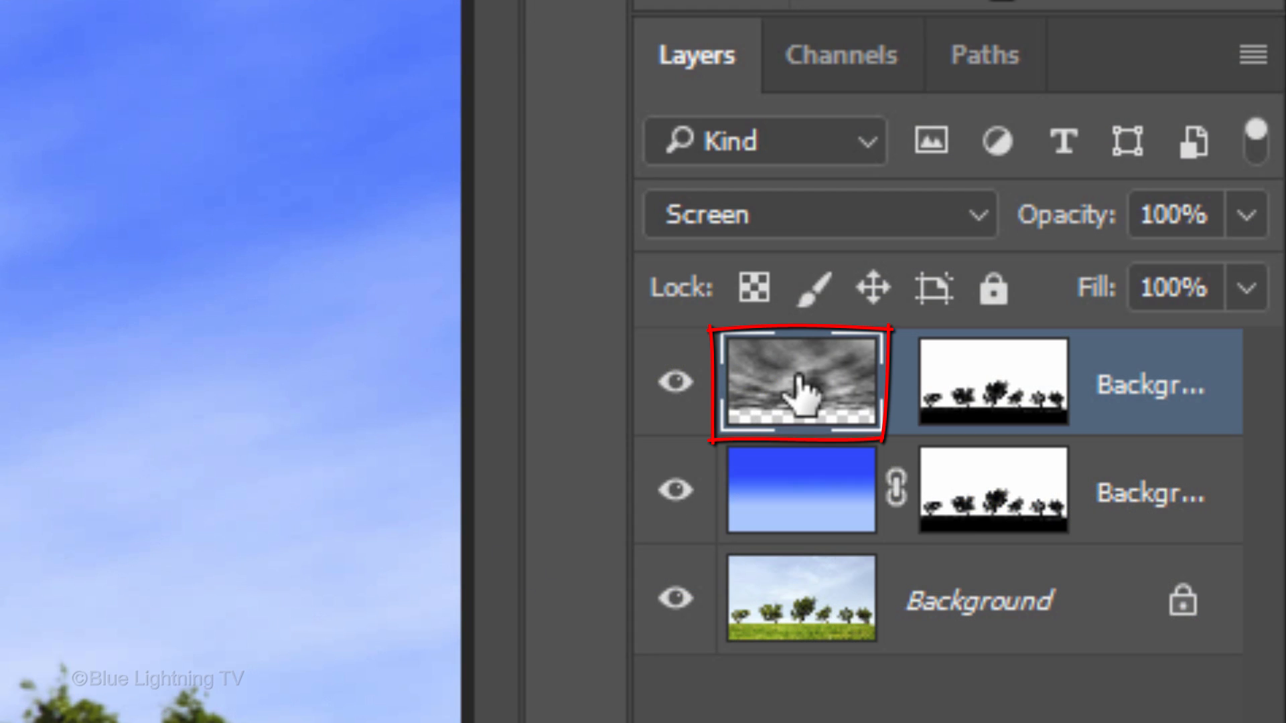
# Step: Bring up the clouds layer's Layer Style blending options from the Layers panel
pyautogui.doubleClick(799, 383)
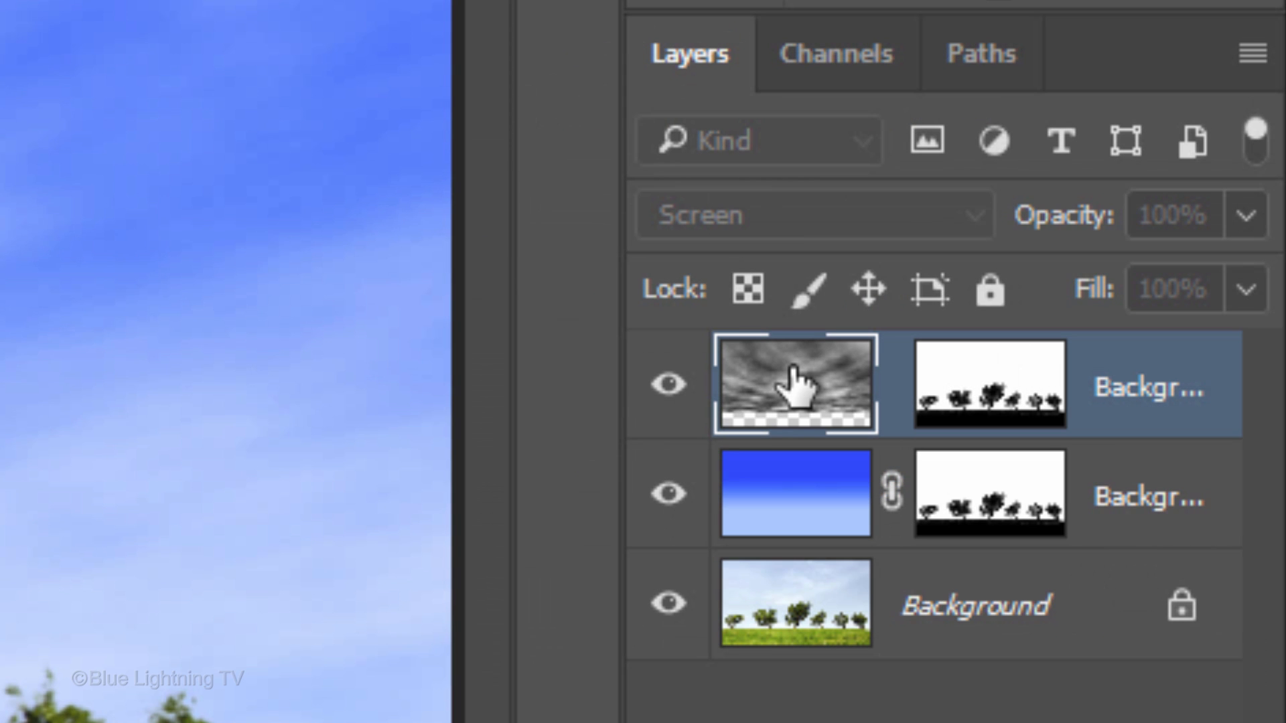
pyautogui.click(795, 384)
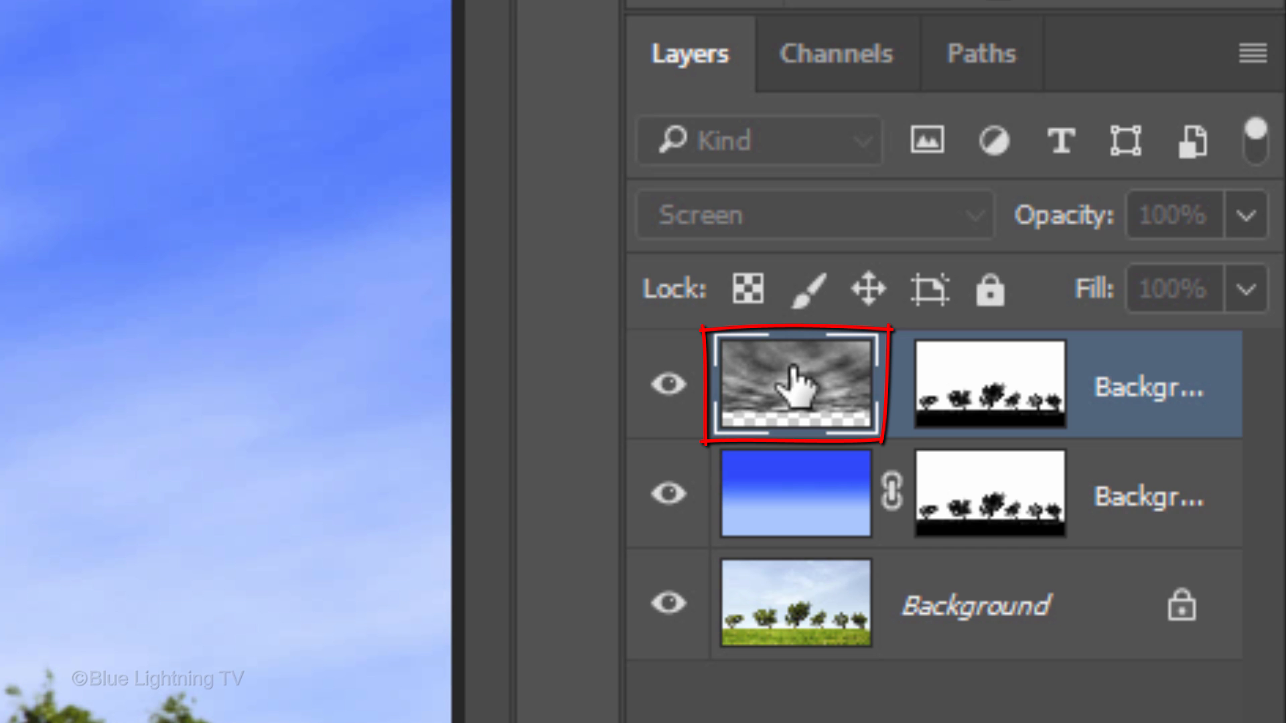
# Step: Show the clouds layer's Gray Blend If sliders and ready the black This Layer slider to split with Alt
pyautogui.doubleClick(792, 385)
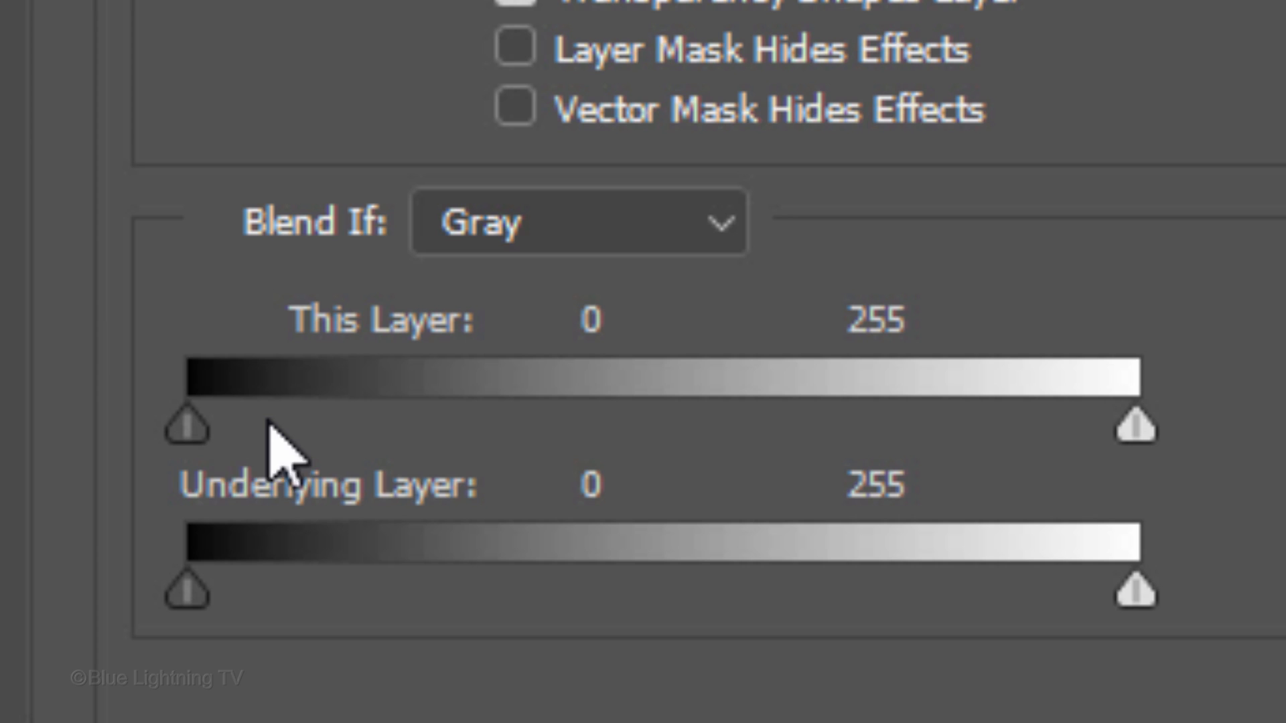
pyautogui.moveTo(189, 426)
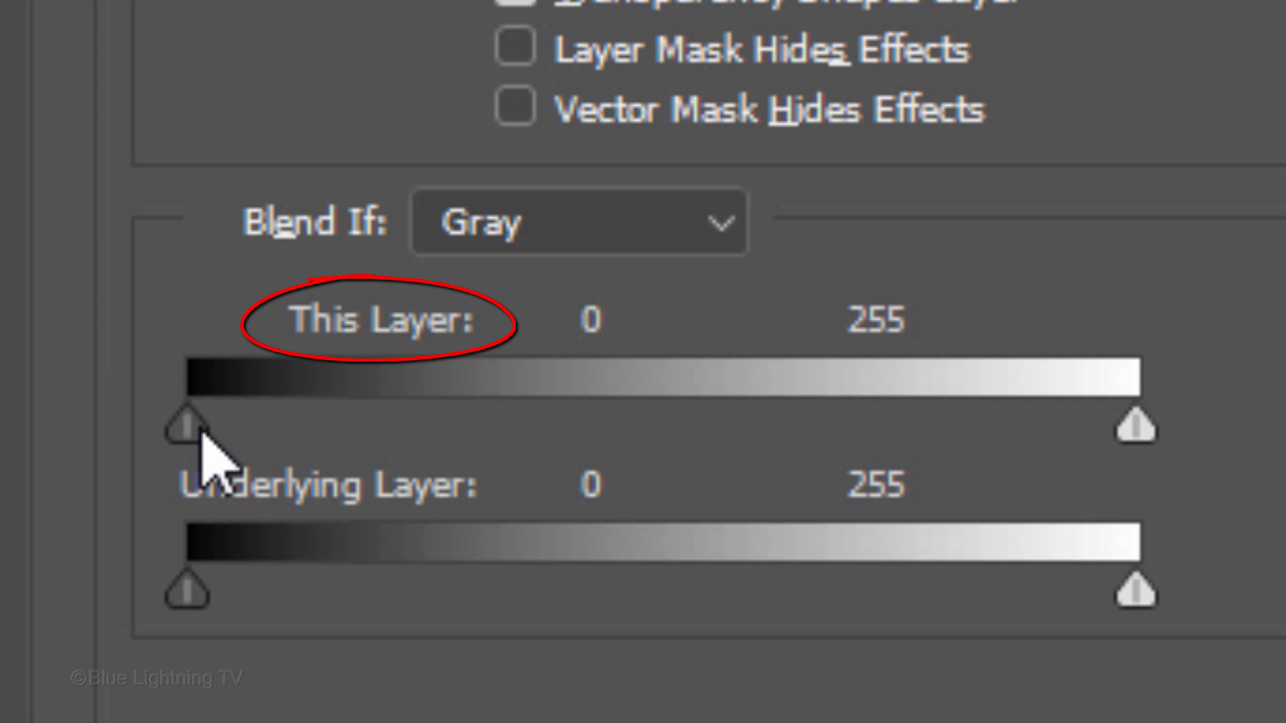
pyautogui.press('alt')
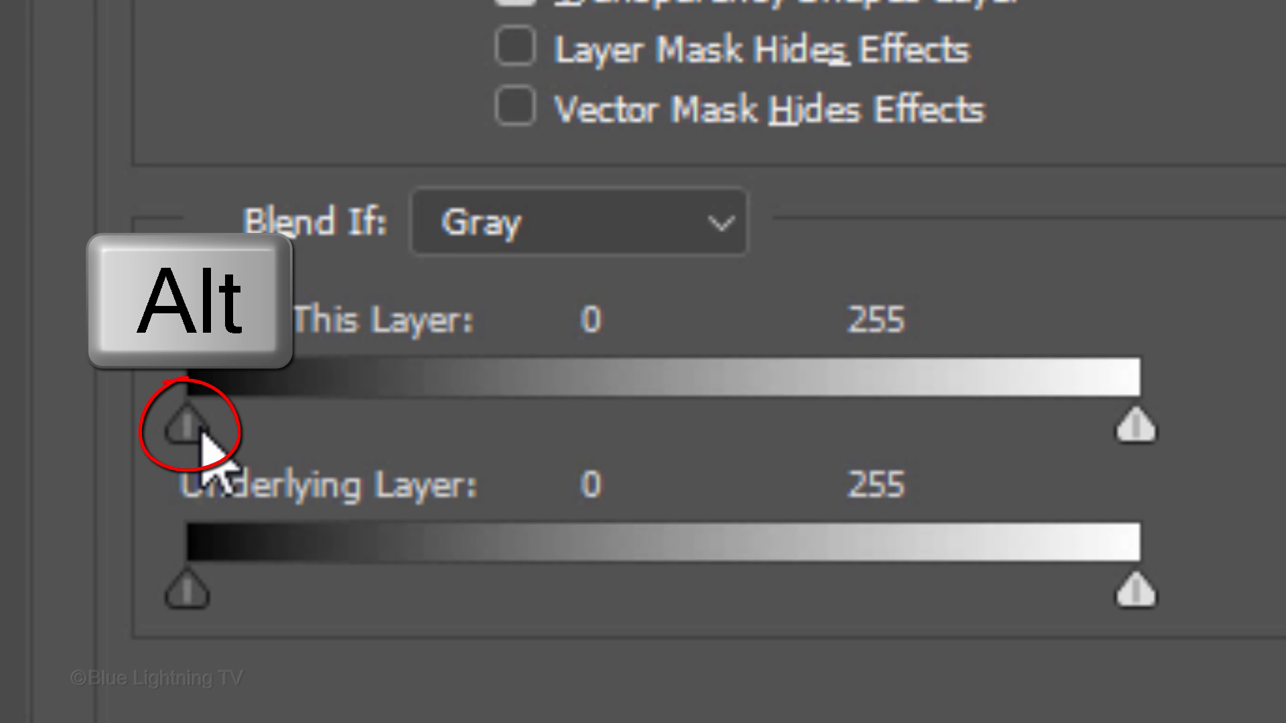